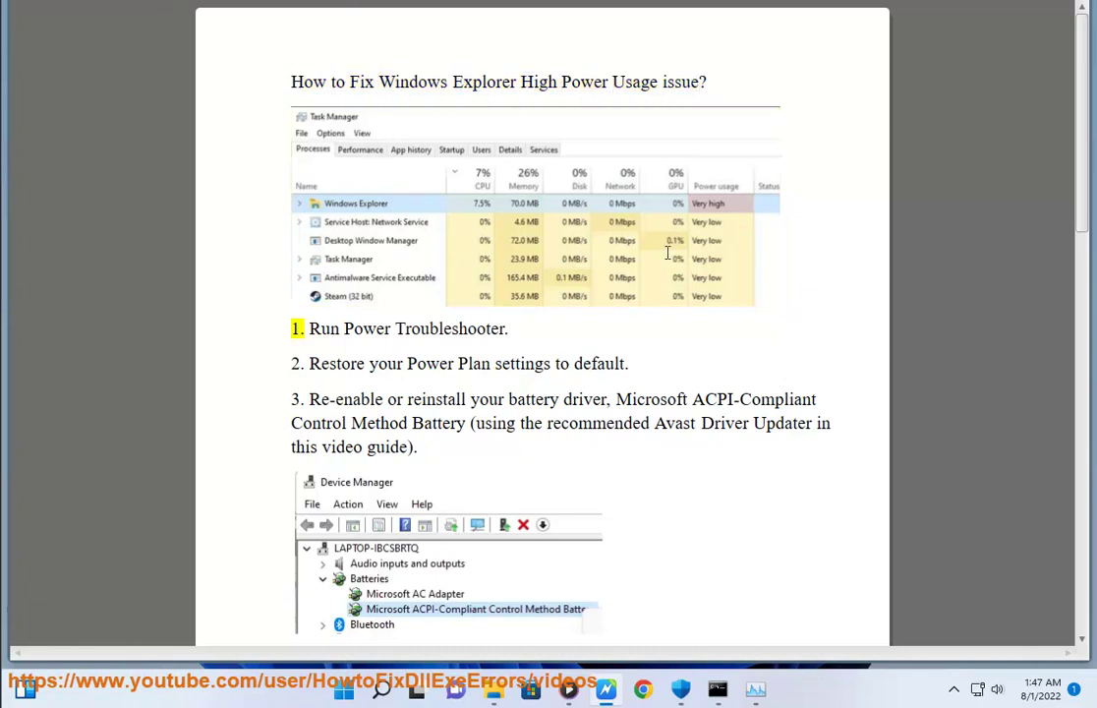
# Highlight the 'Run Power Troubleshooter' fix in the guide, then bring up Control Panel.
pyautogui.moveTo(309, 328); pyautogui.dragTo(508, 328)
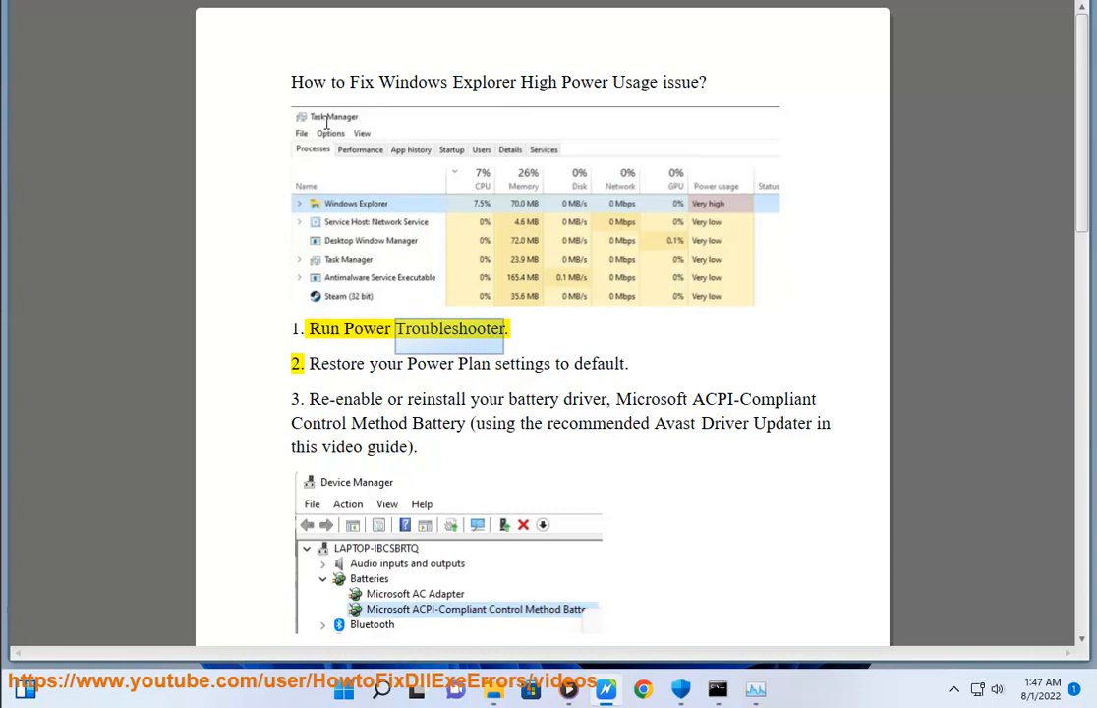
pyautogui.click(384, 689)
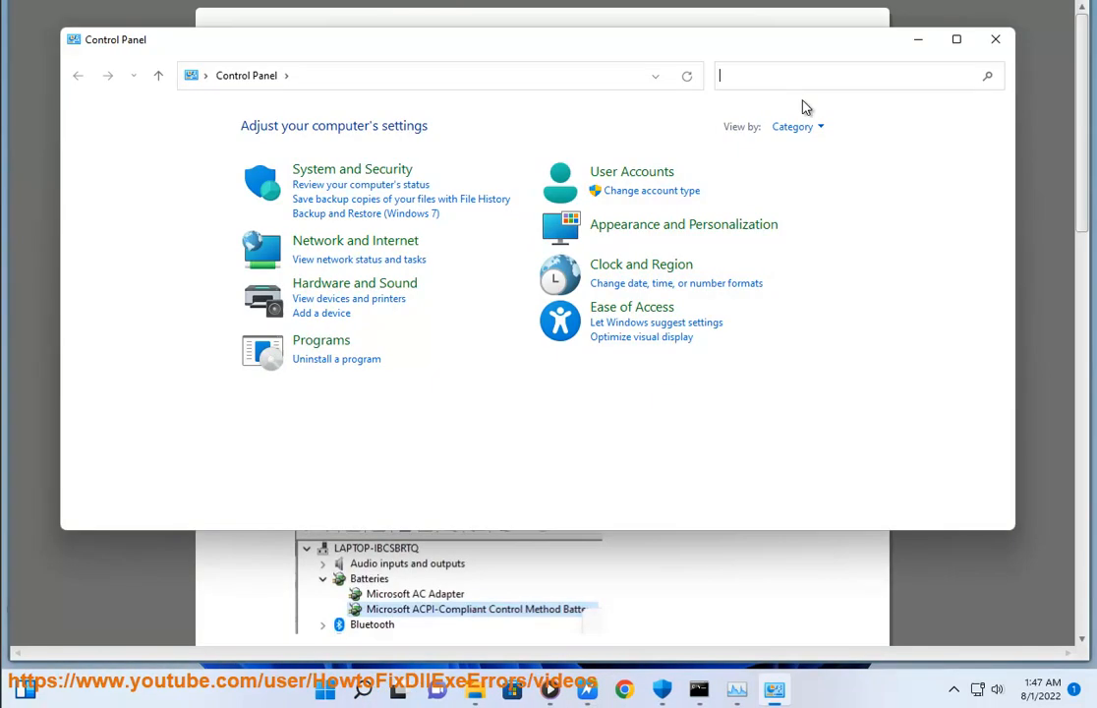
# Run the Power troubleshooter from Troubleshooting with 'Apply repairs automatically' enabled.
pyautogui.write('TR')
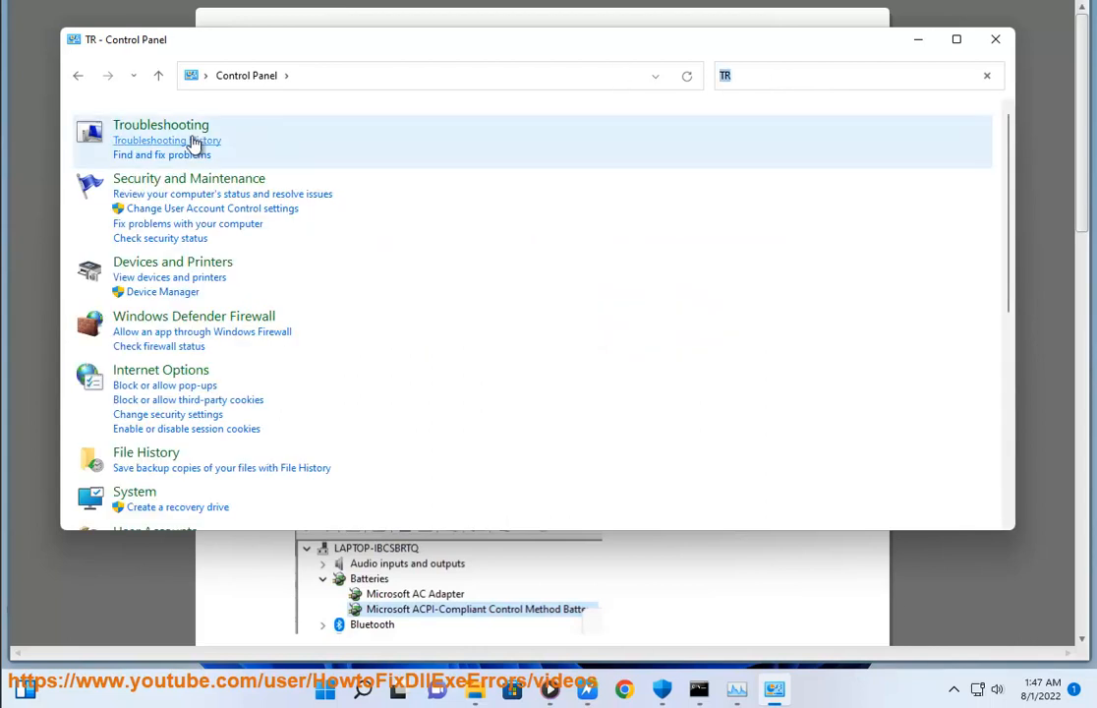
pyautogui.click(159, 124)
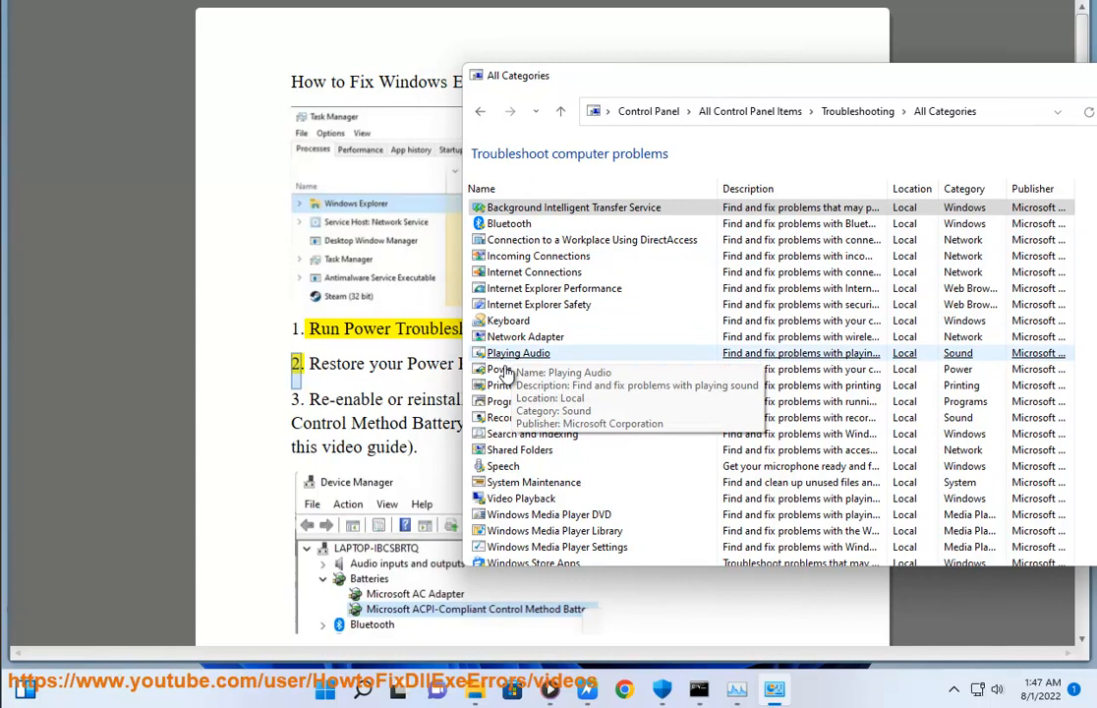
pyautogui.doubleClick(506, 369)
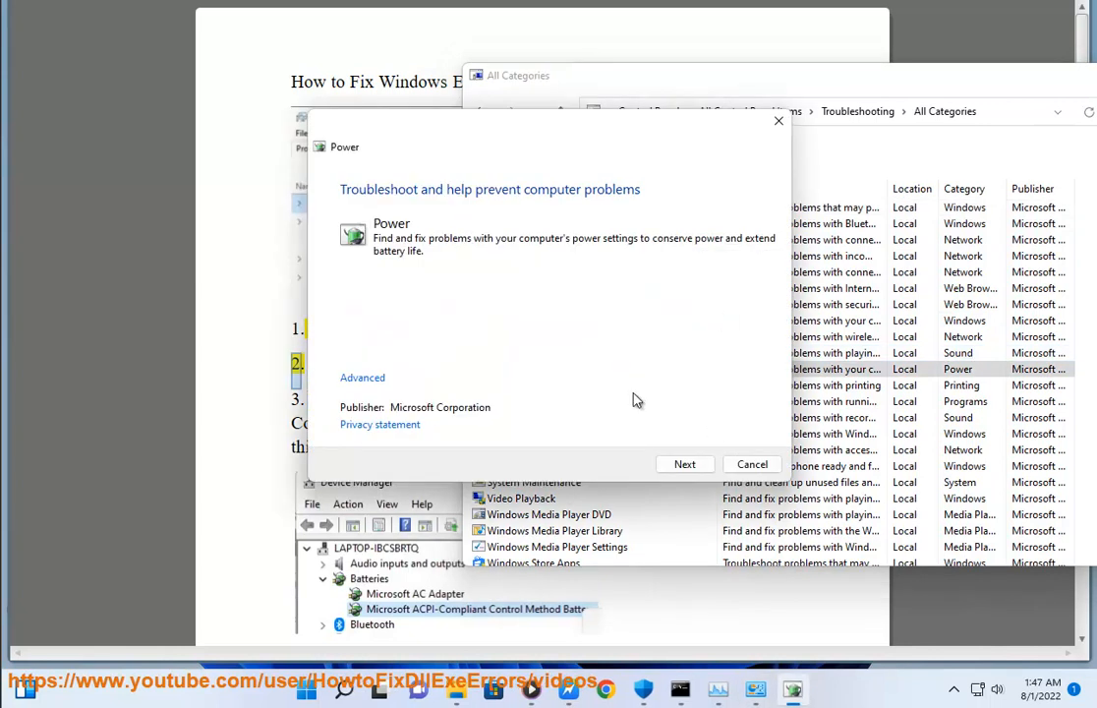
pyautogui.click(362, 378)
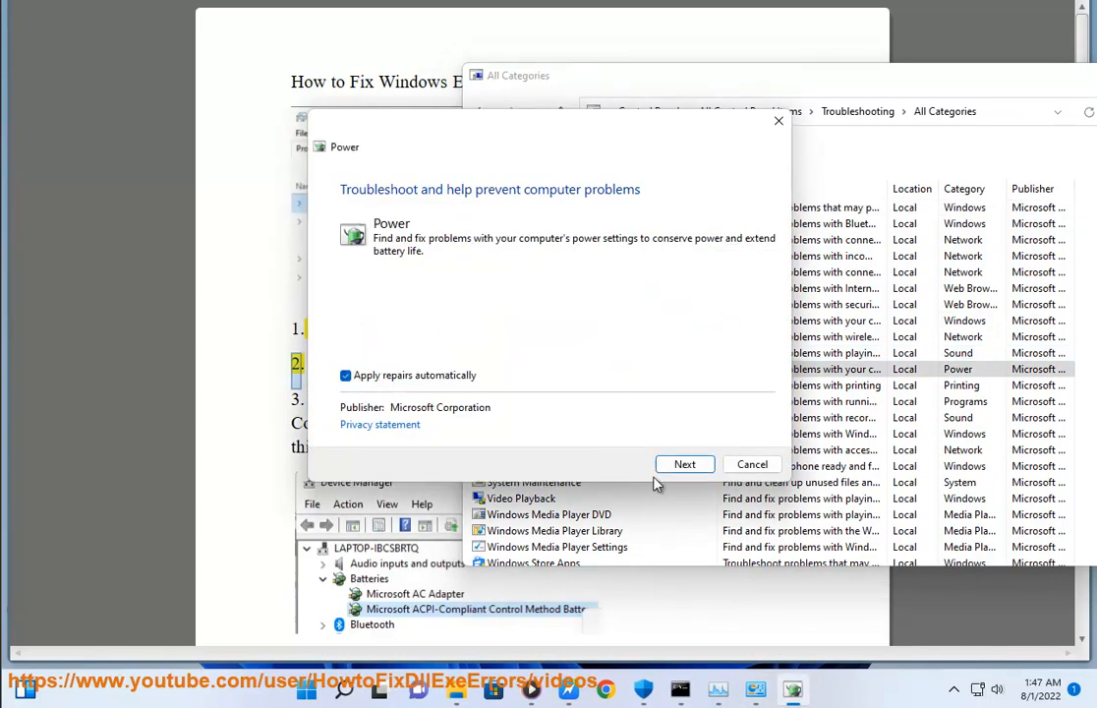
pyautogui.click(751, 464)
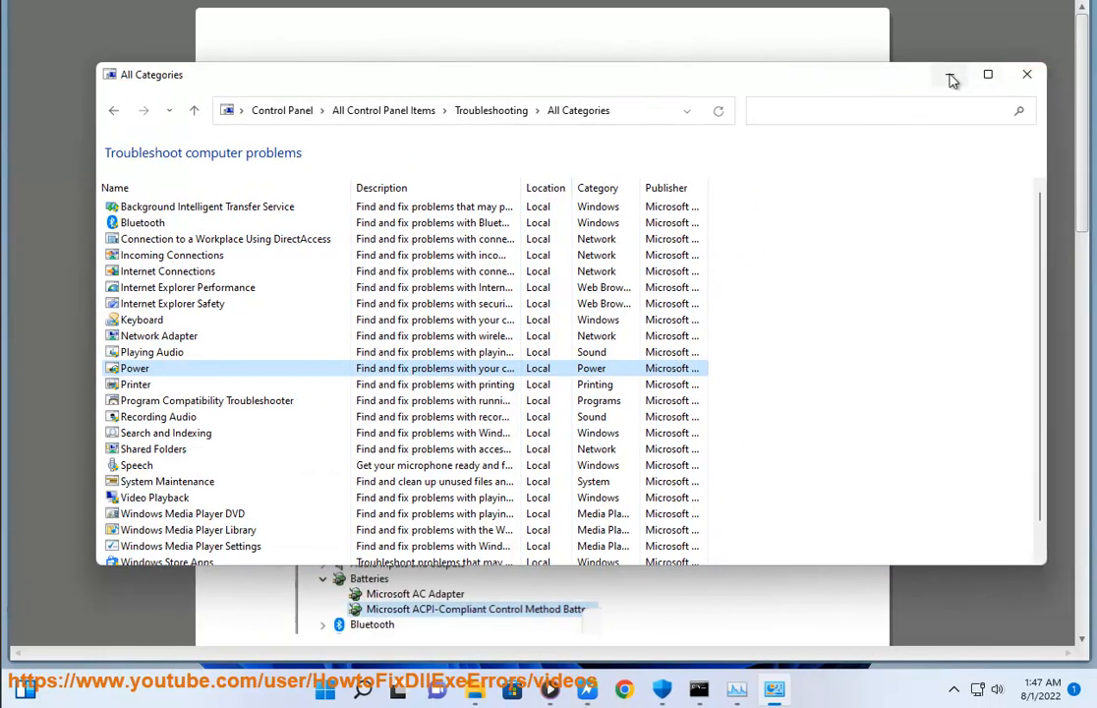
pyautogui.click(1028, 74)
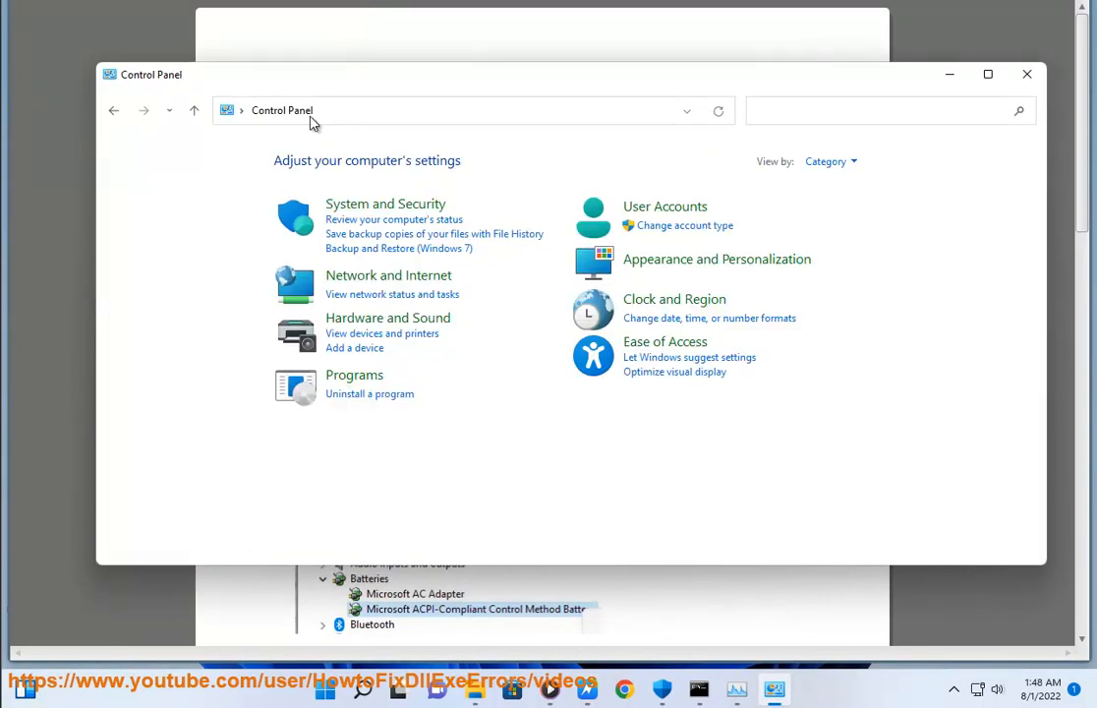
# Open the System and Security category in Control Panel.
pyautogui.click(385, 203)
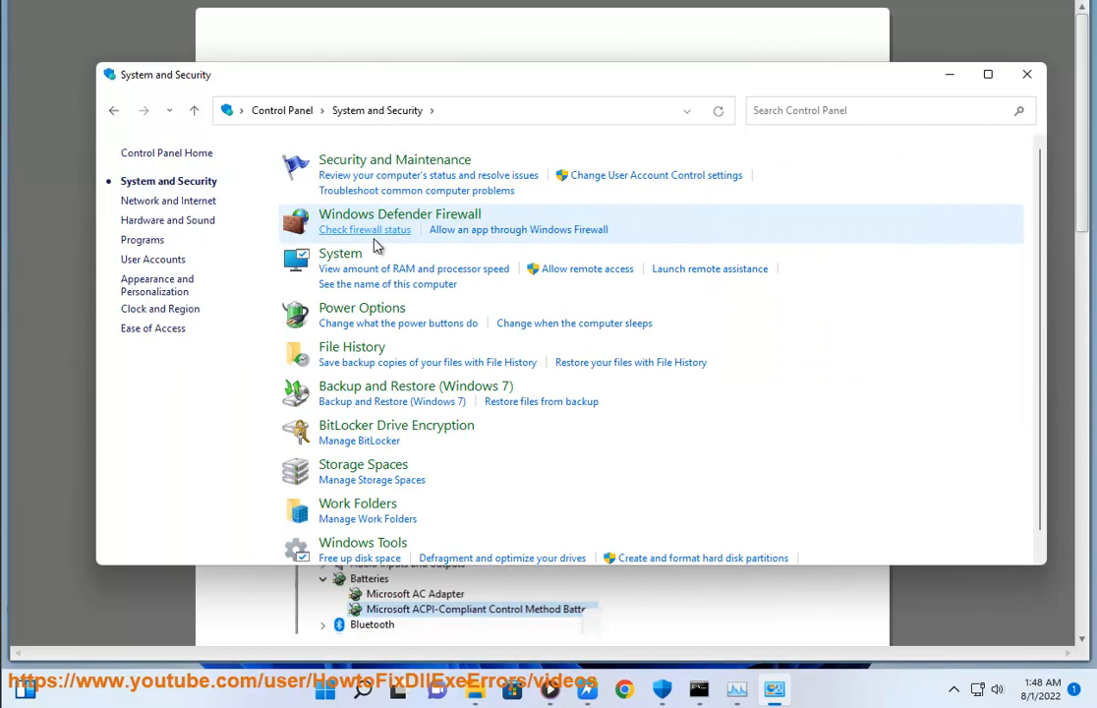
pyautogui.moveTo(347, 317)
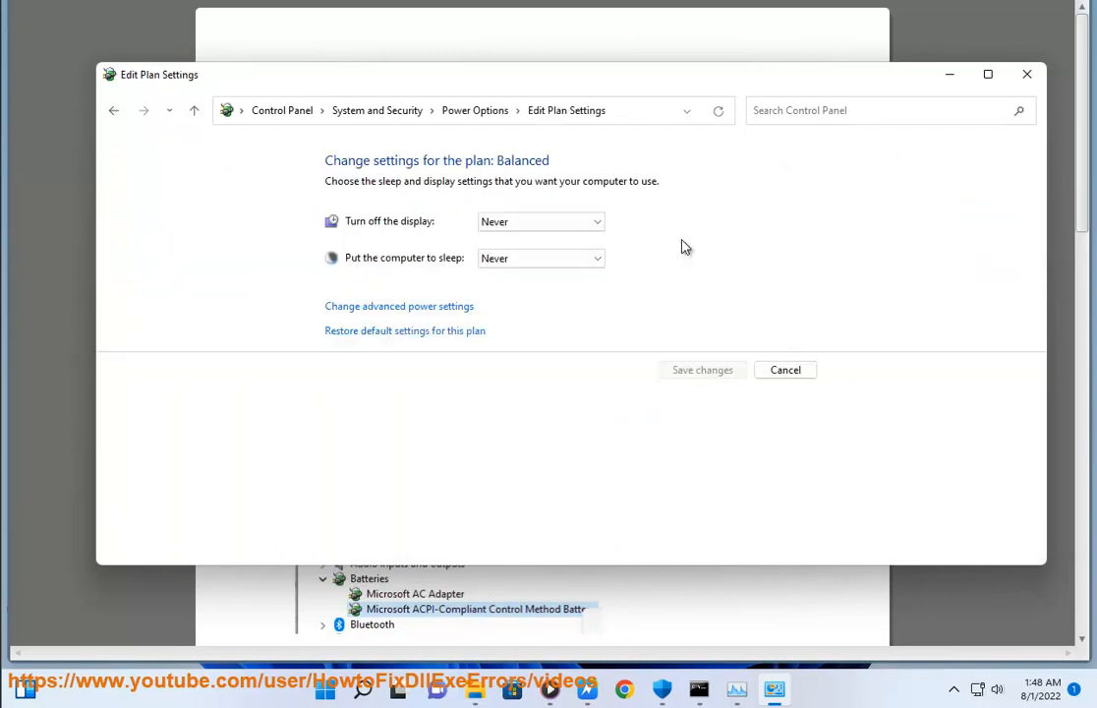
pyautogui.moveTo(410, 313)
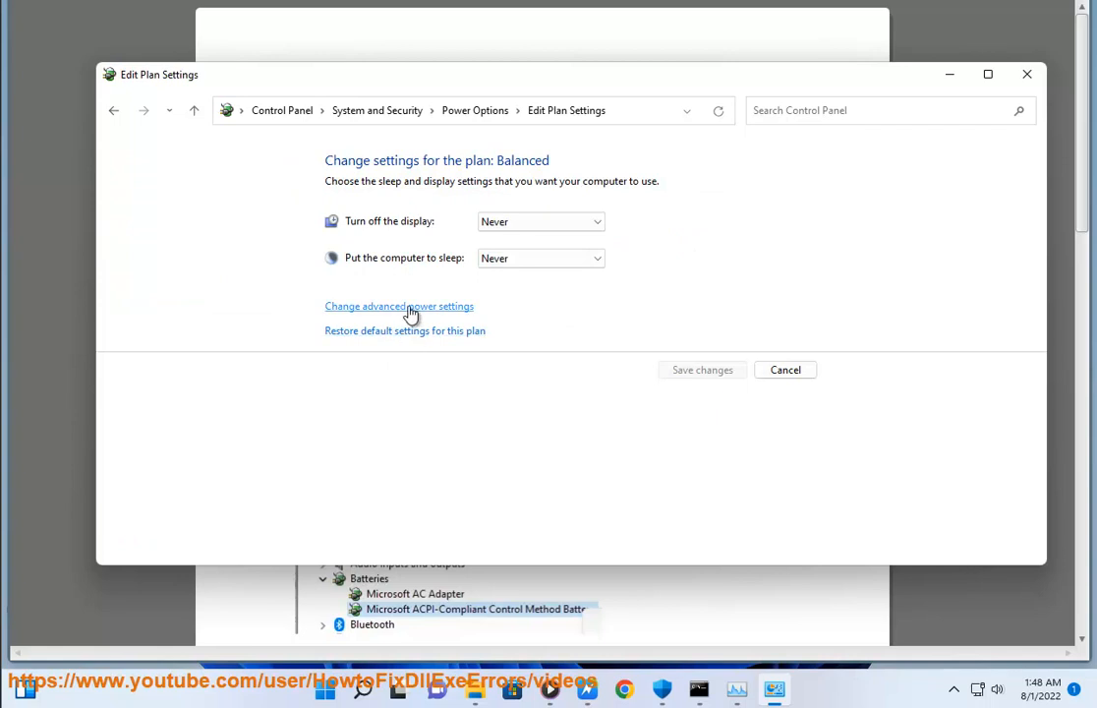
pyautogui.moveTo(420, 334)
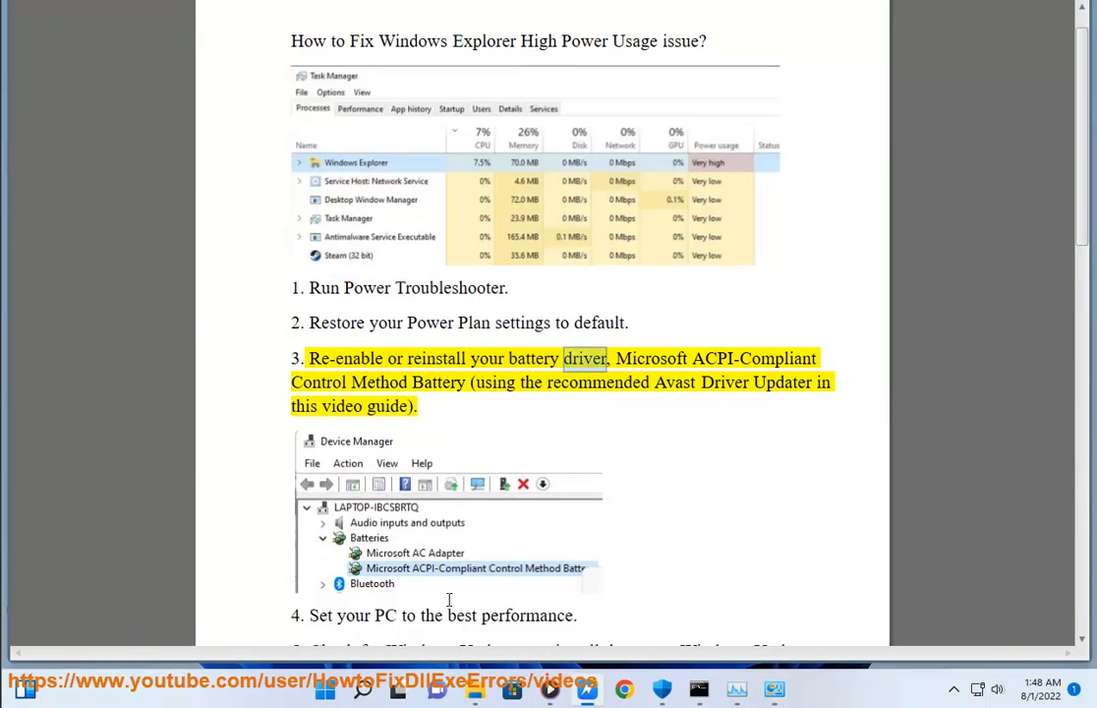
# Select words in step 3 of the guide, including 'Re-enable', about the battery driver.
pyautogui.doubleClick(379, 381)
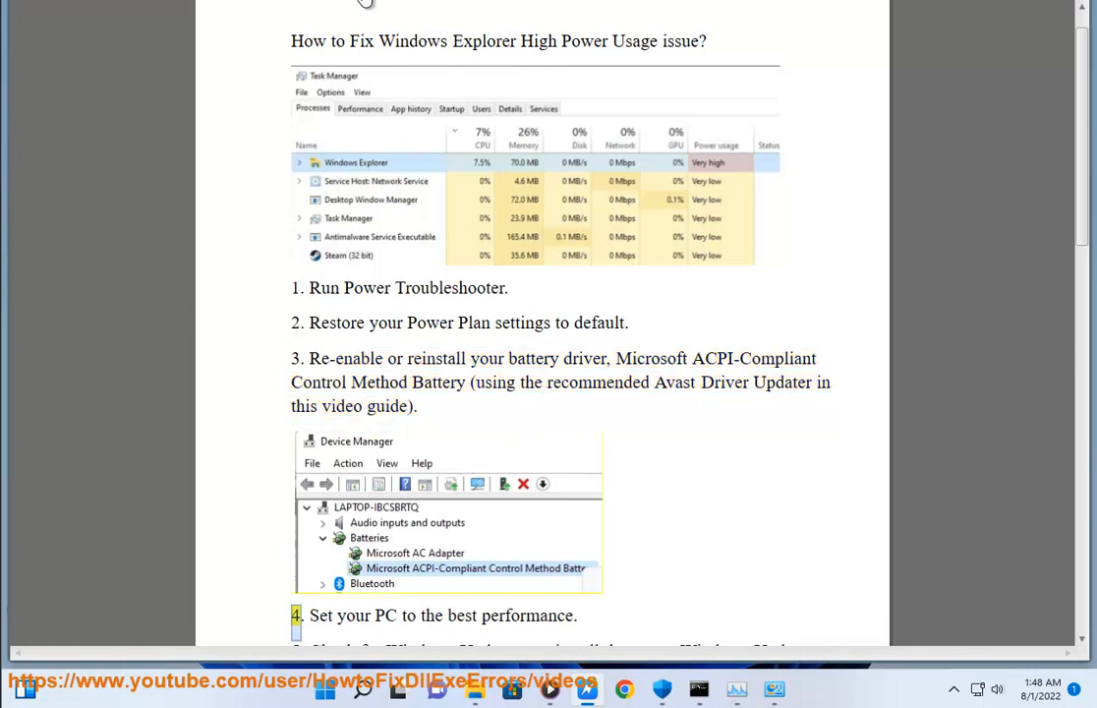
pyautogui.doubleClick(343, 358)
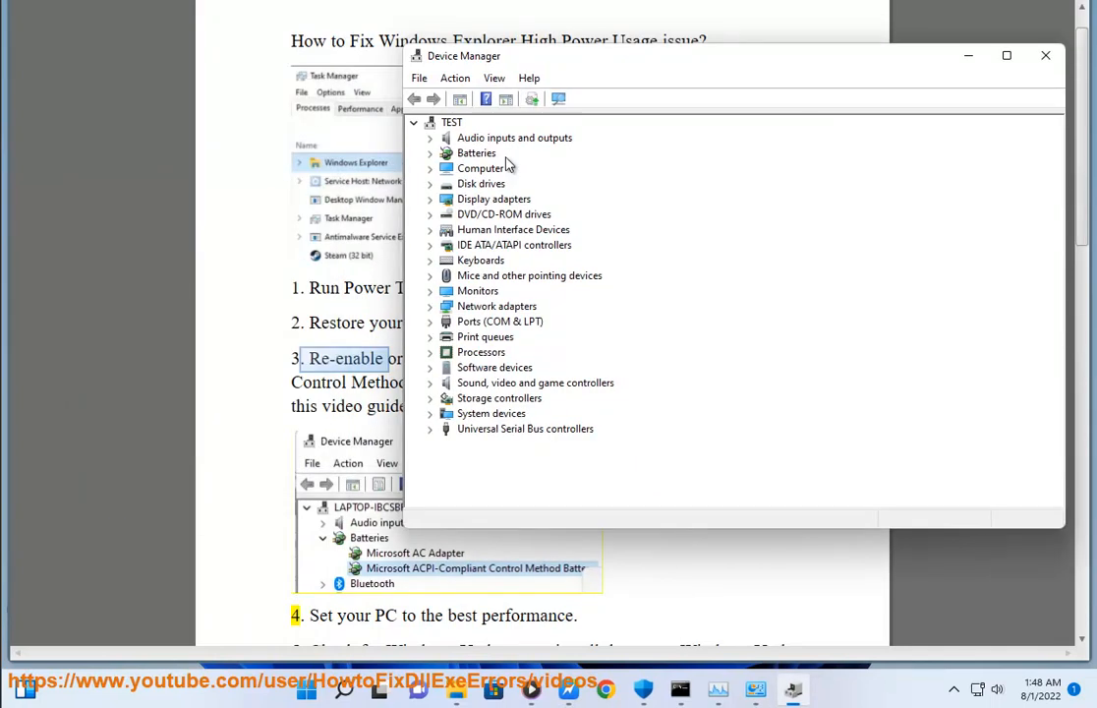
# Disable the Microsoft AC Adapter under Batteries in Device Manager and confirm.
pyautogui.rightClick(512, 167)
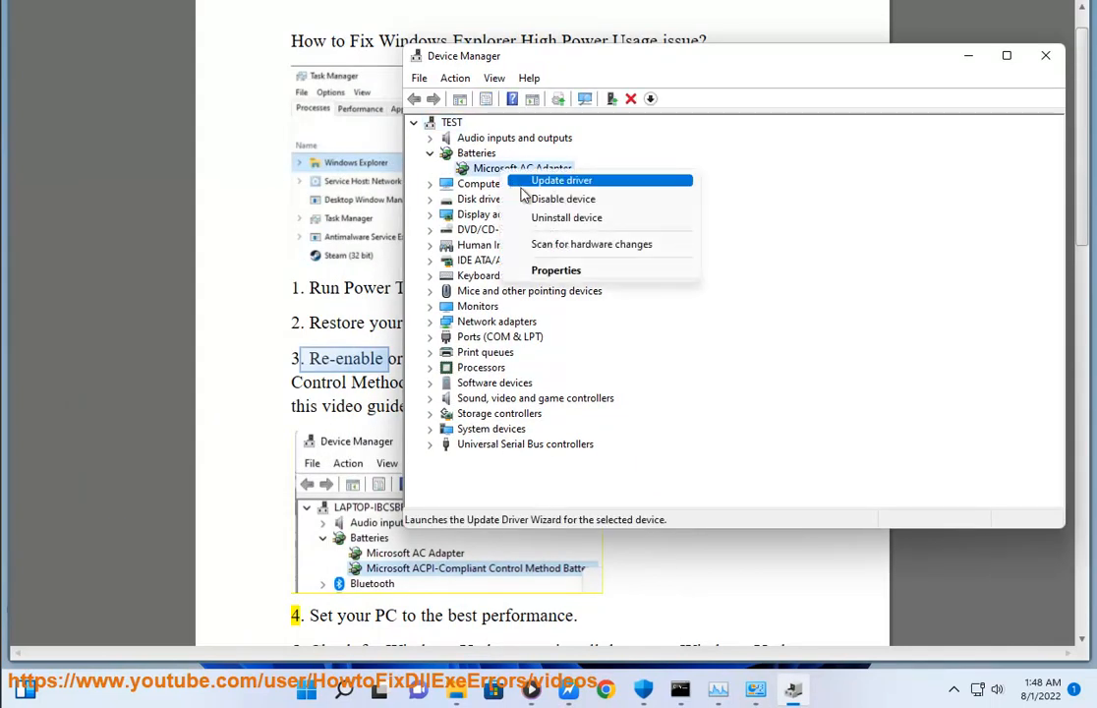
pyautogui.click(568, 198)
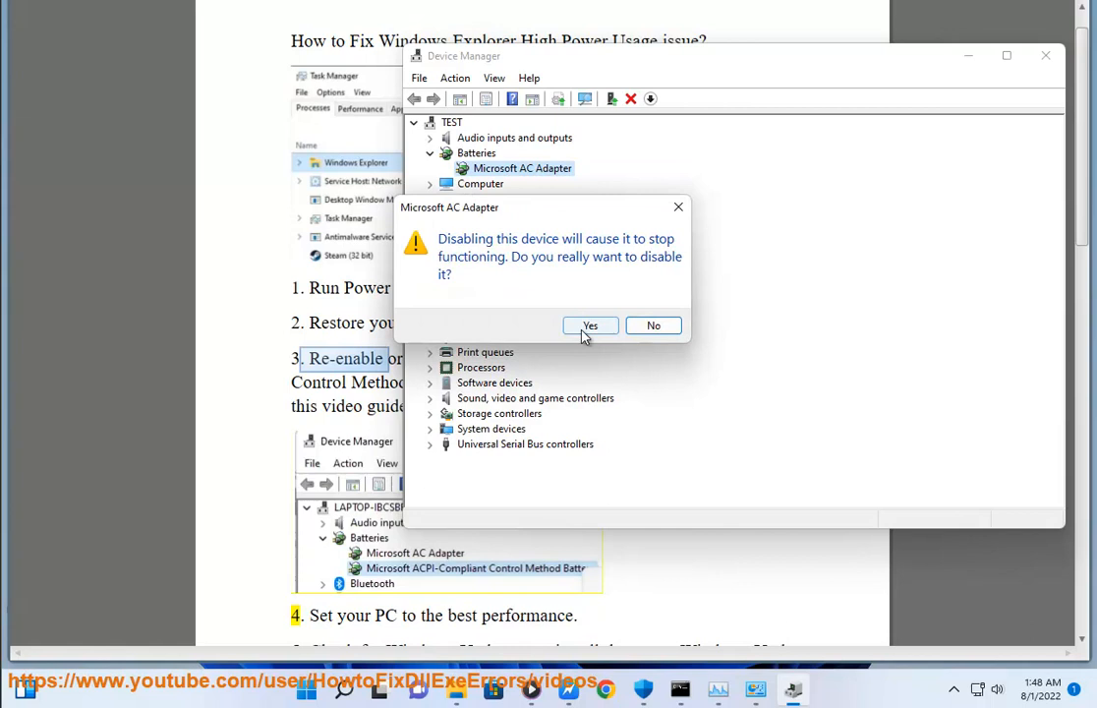
pyautogui.click(590, 326)
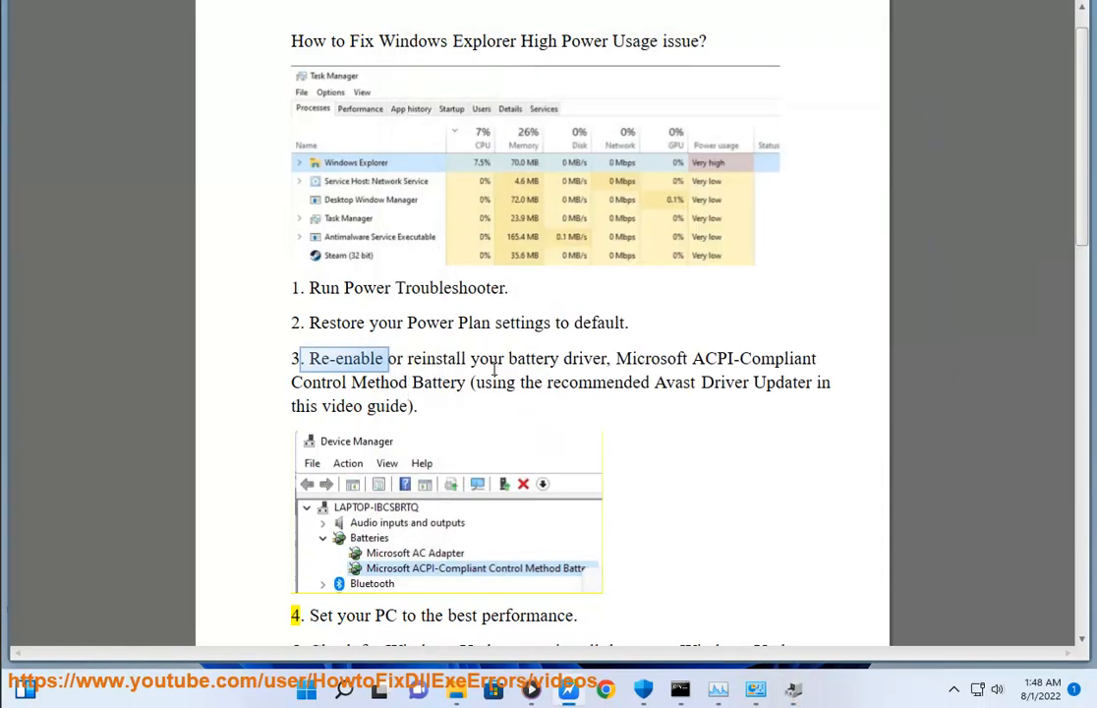
# Launch an Avast Driver Updater scan, then minimize it and scroll the guide.
pyautogui.doubleClick(437, 359)
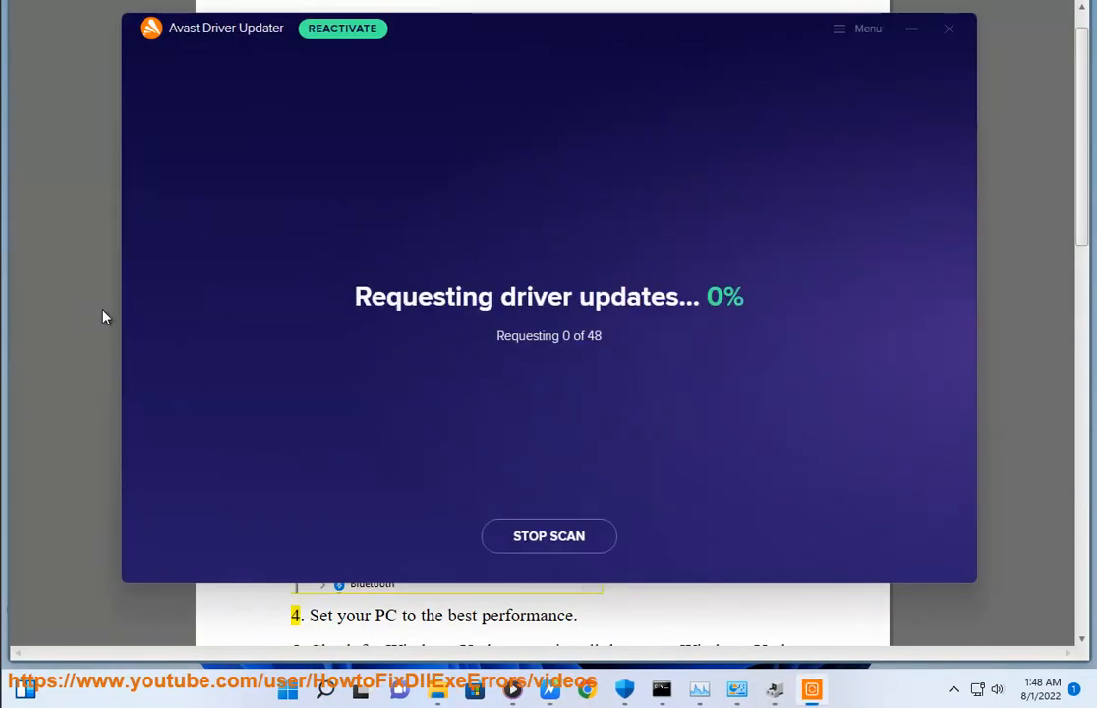
pyautogui.click(947, 27)
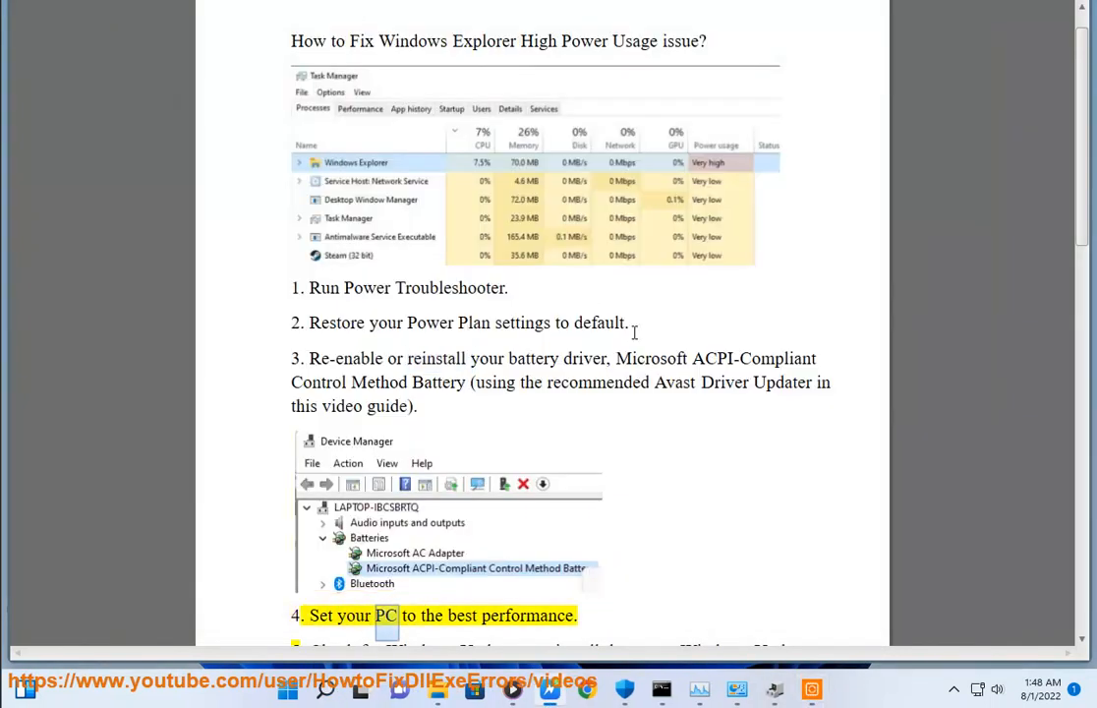
pyautogui.scroll(-3)
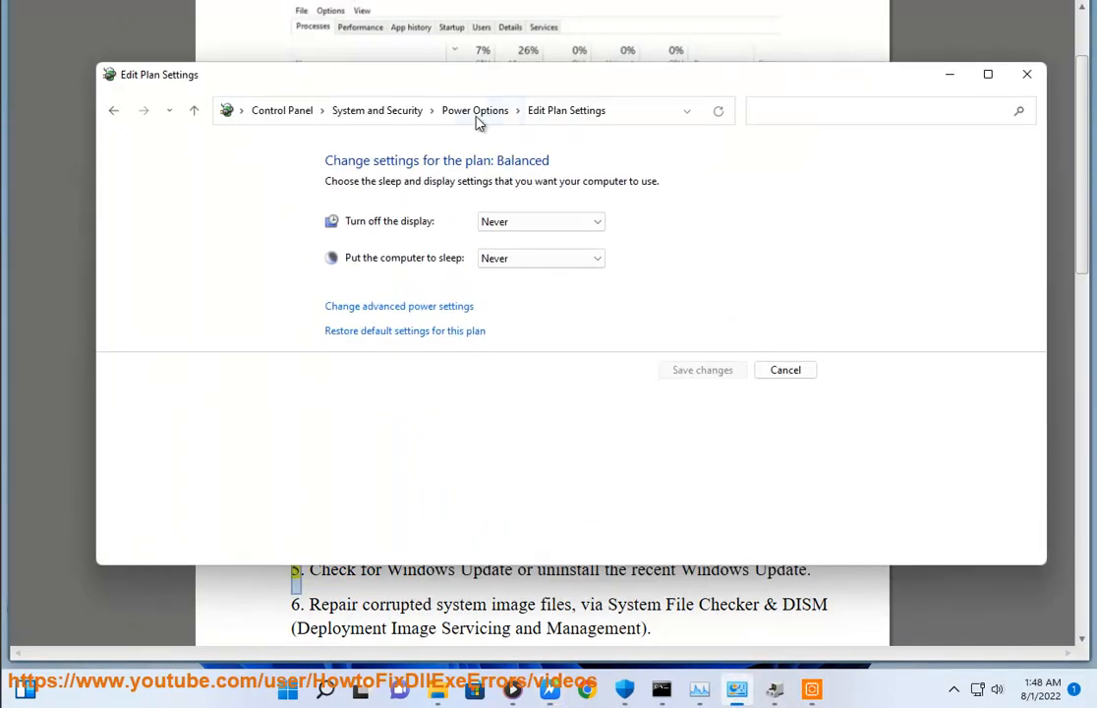
# Expand 'Show additional plans' in Power Options and select High performance.
pyautogui.click(475, 110)
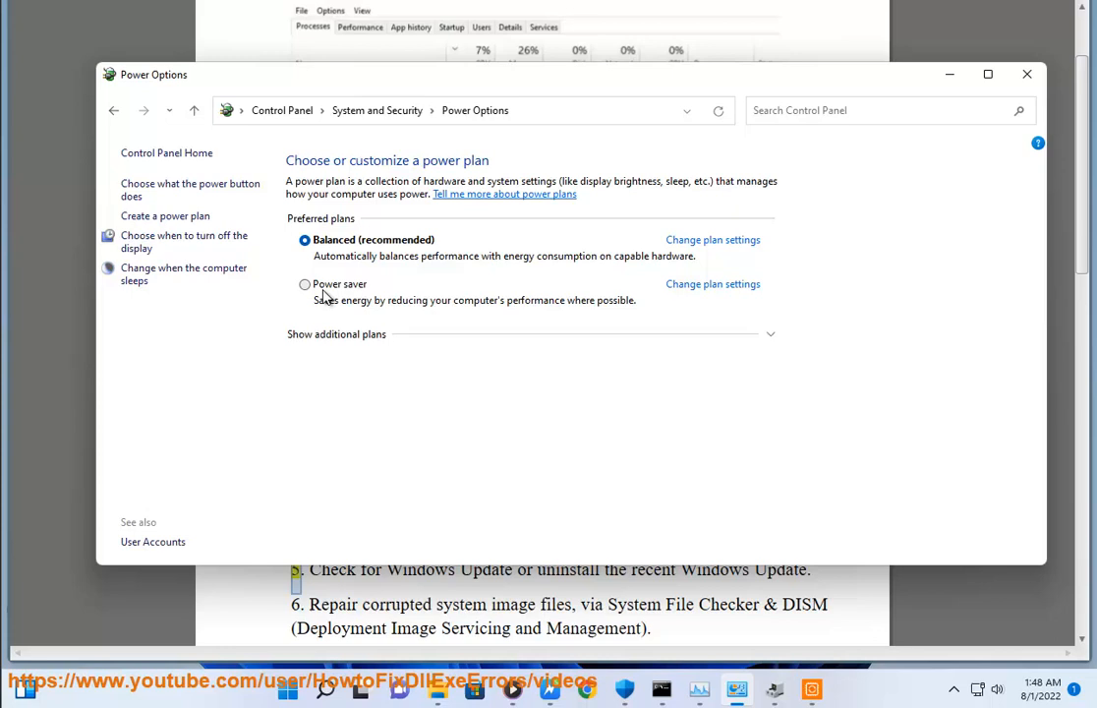
pyautogui.moveTo(358, 313)
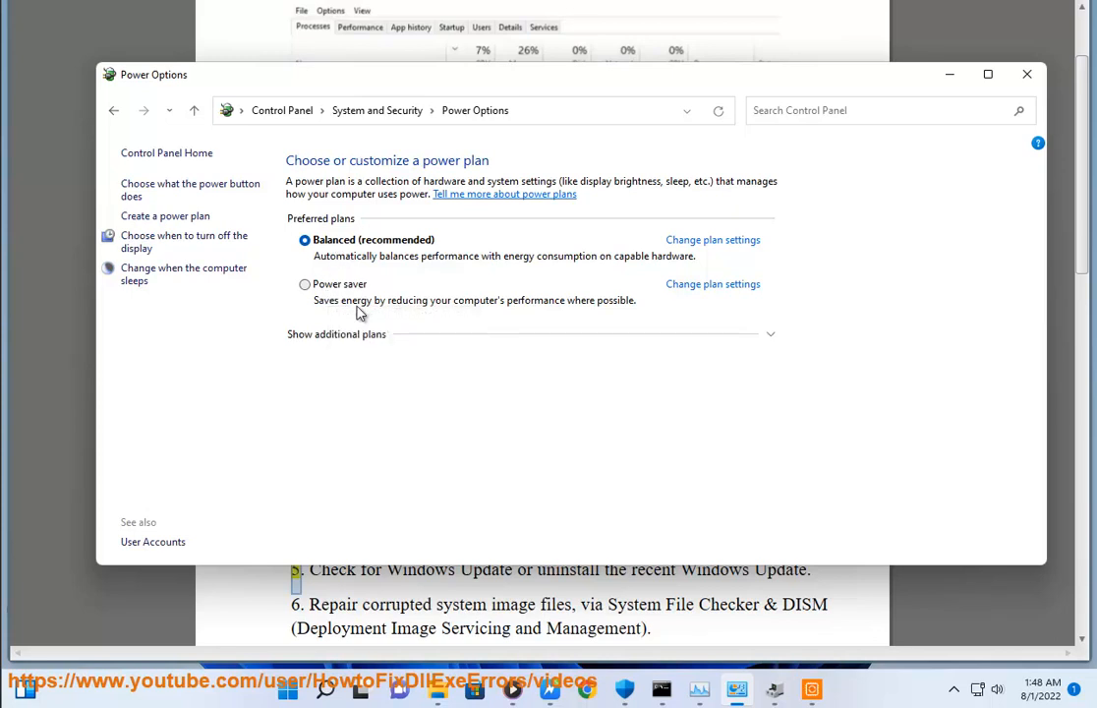
pyautogui.click(336, 334)
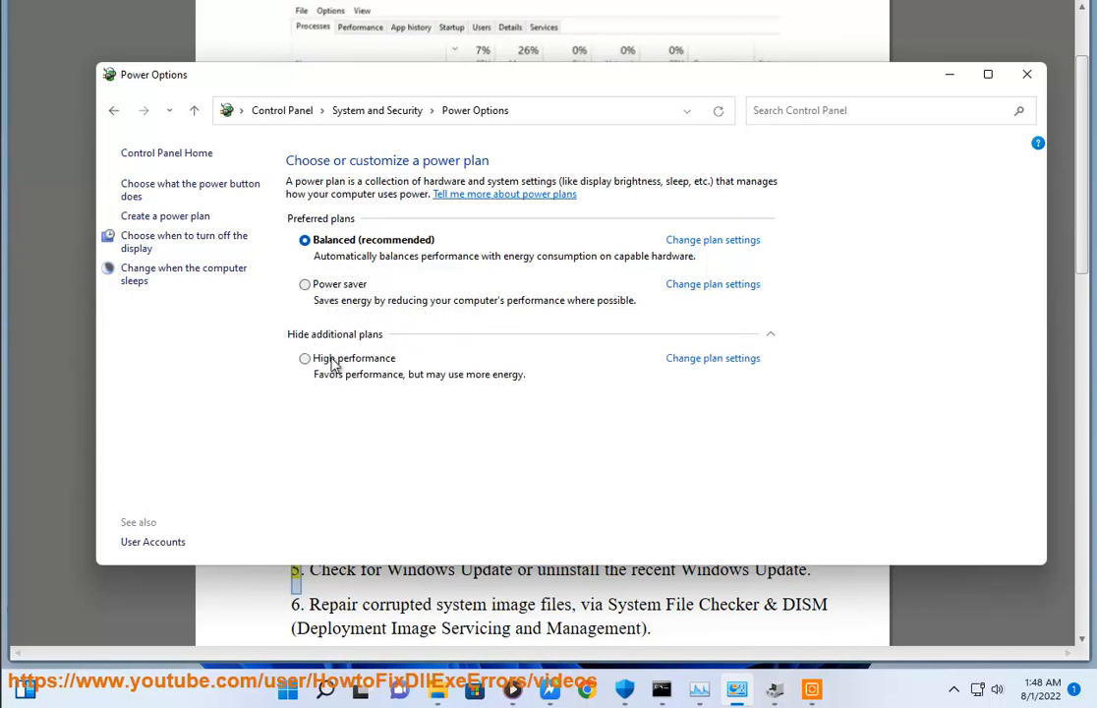
pyautogui.click(1027, 74)
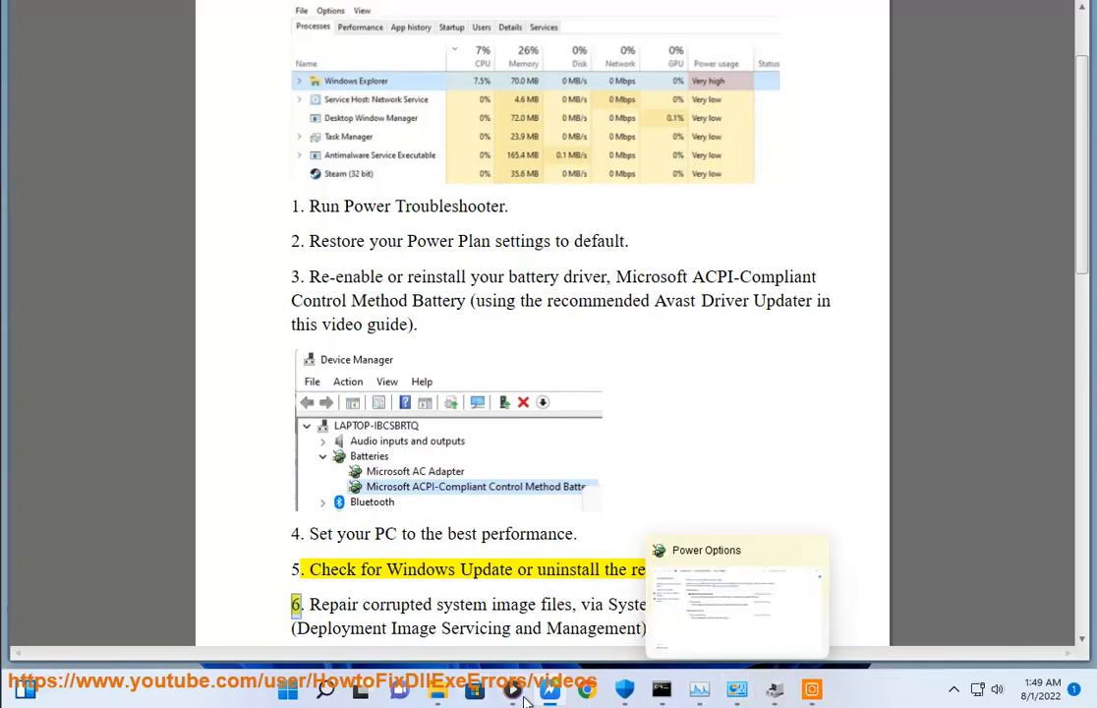
# Bring Control Panel back to the front from the taskbar.
pyautogui.click(322, 701)
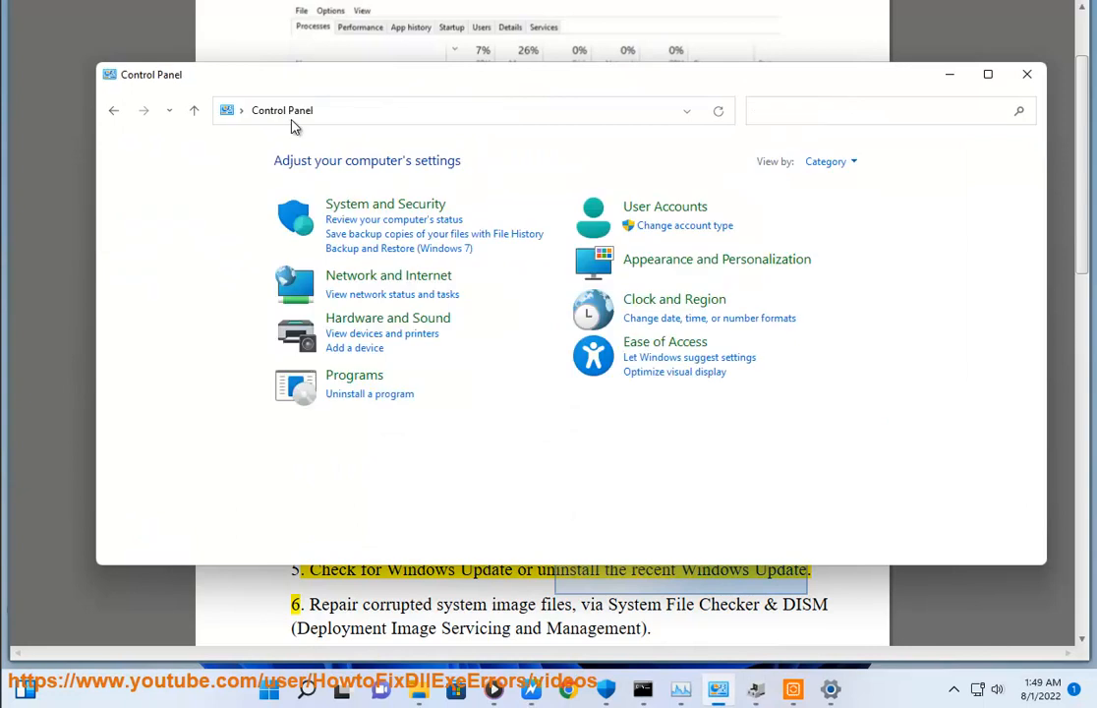
# Open Programs > View installed updates and select the newest update, KB5015882.
pyautogui.click(354, 375)
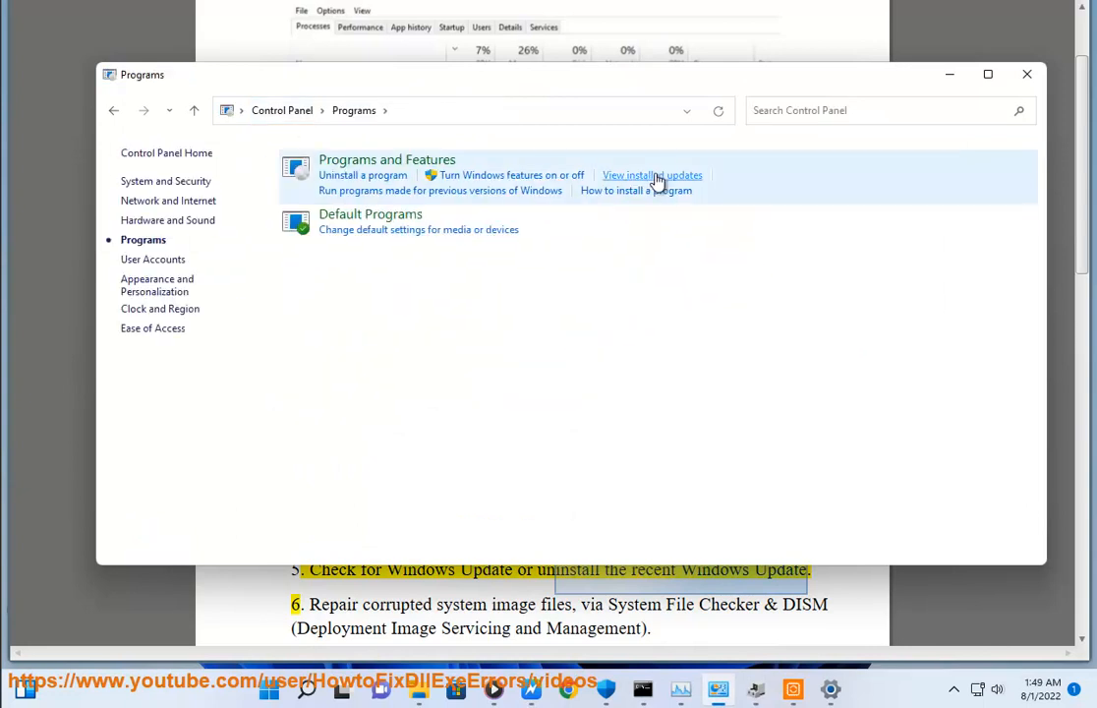
pyautogui.click(652, 175)
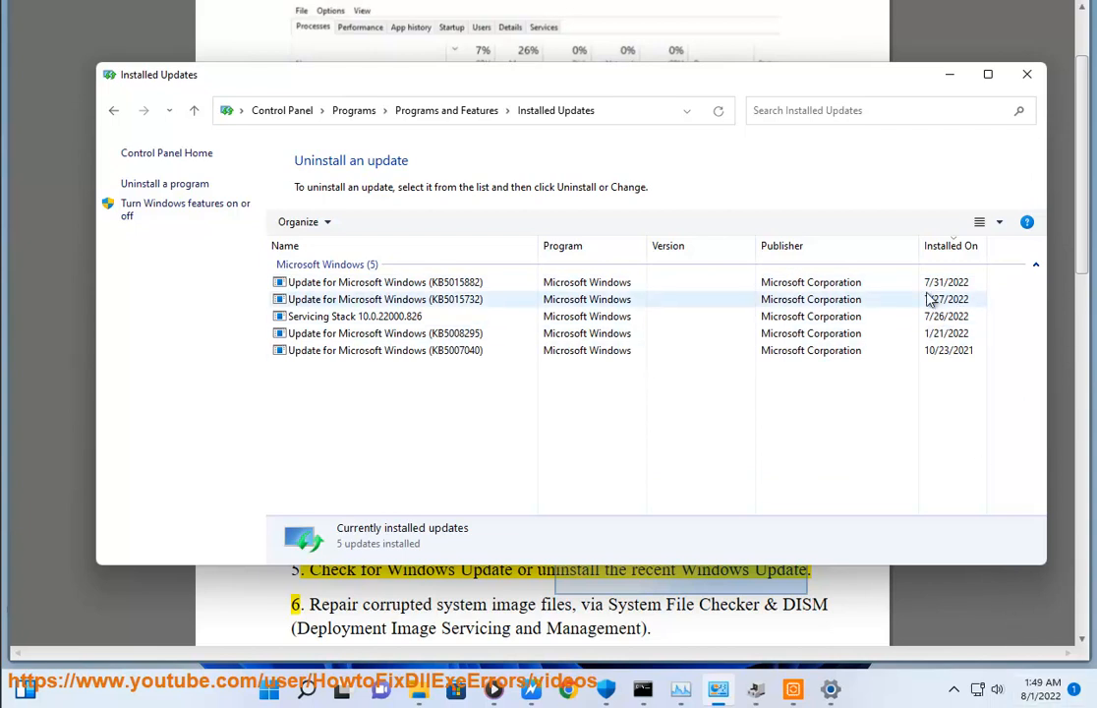
pyautogui.click(385, 282)
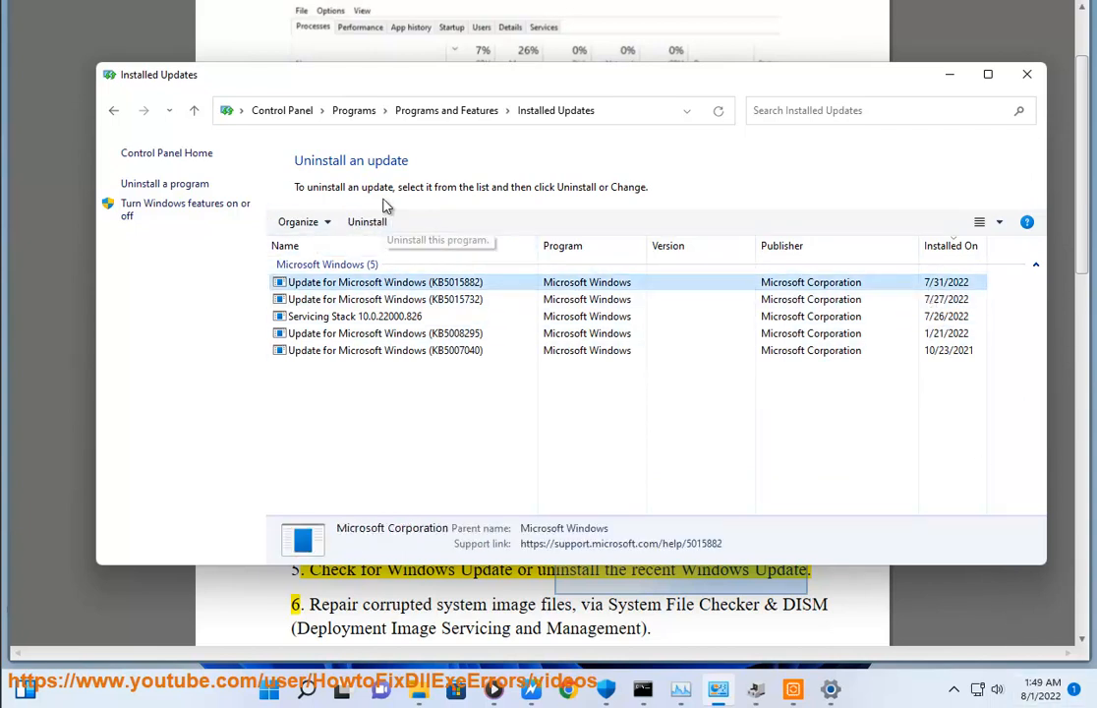
pyautogui.click(1027, 74)
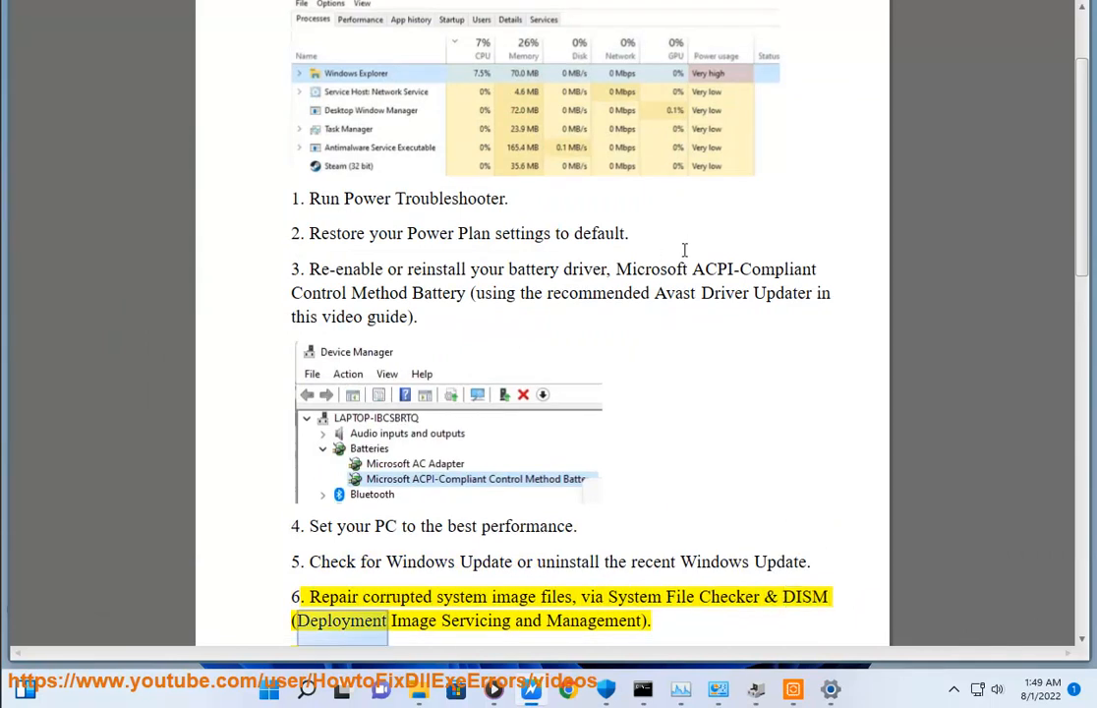
# Select a word in guide step 6 on System File Checker and DISM, then scroll.
pyautogui.doubleClick(590, 621)
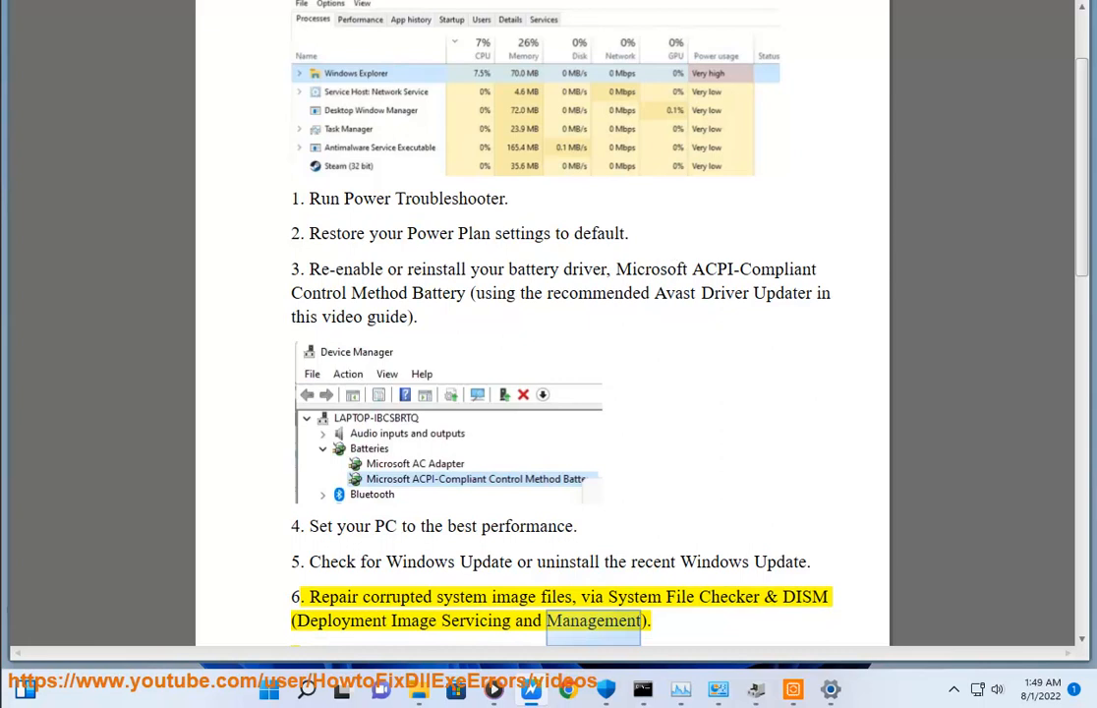
pyautogui.scroll(-3)
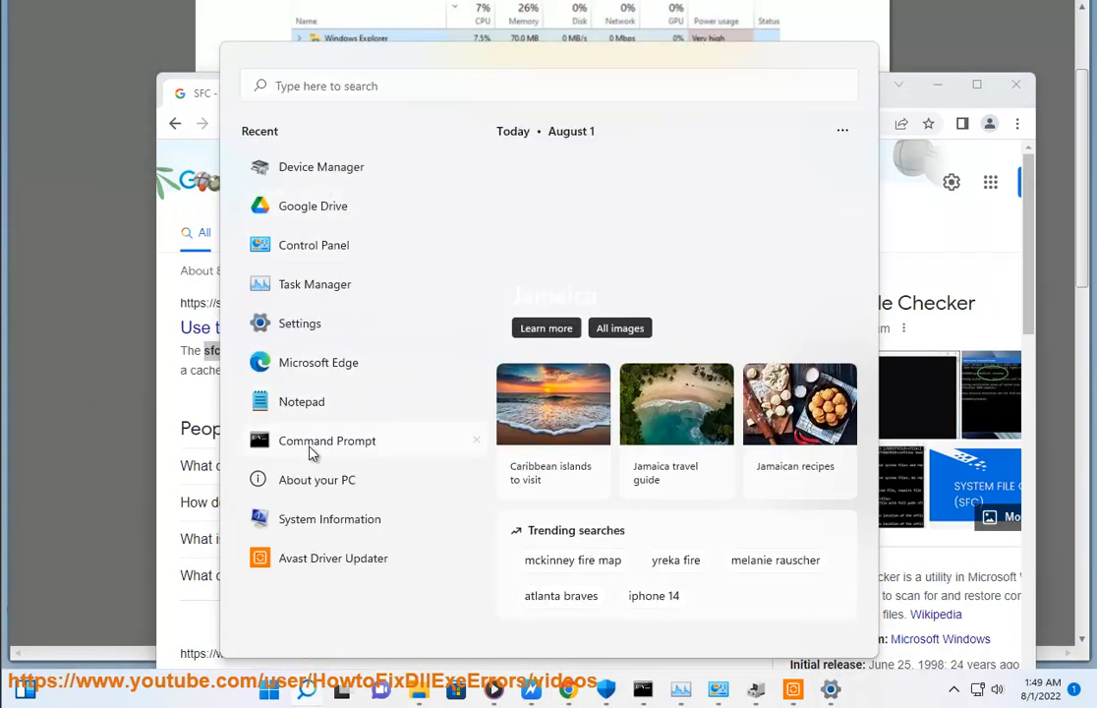
# Replace the SFC query in Chrome's Google search box with 'DISM'.
pyautogui.click(327, 440)
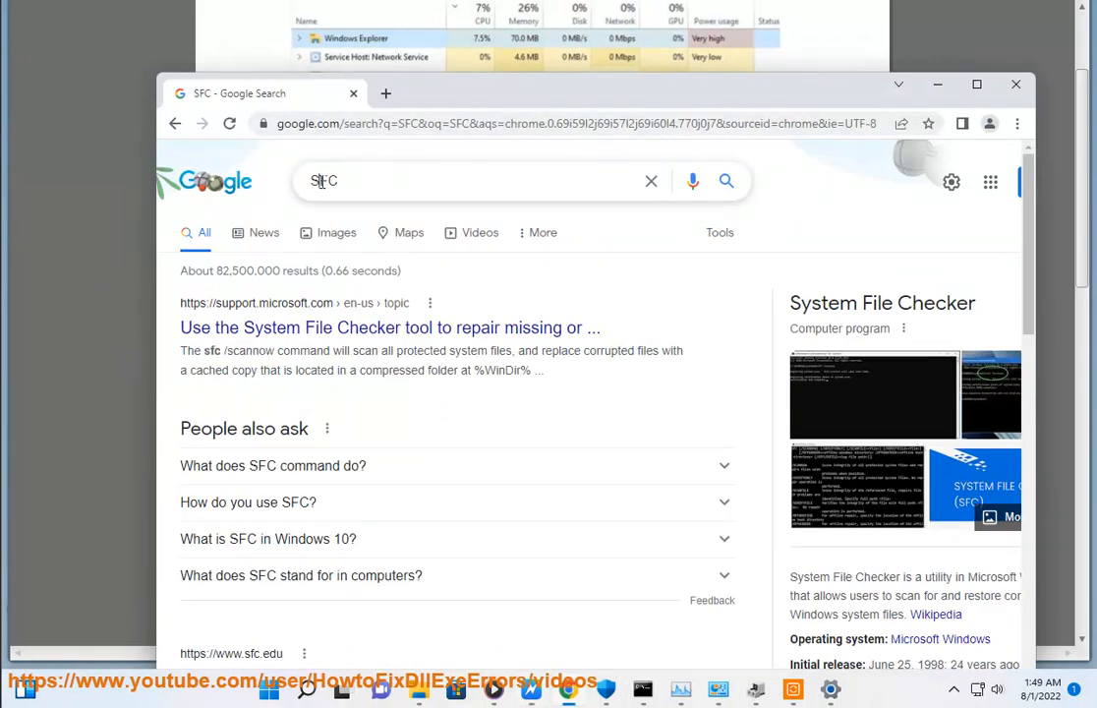
pyautogui.write('DISM')
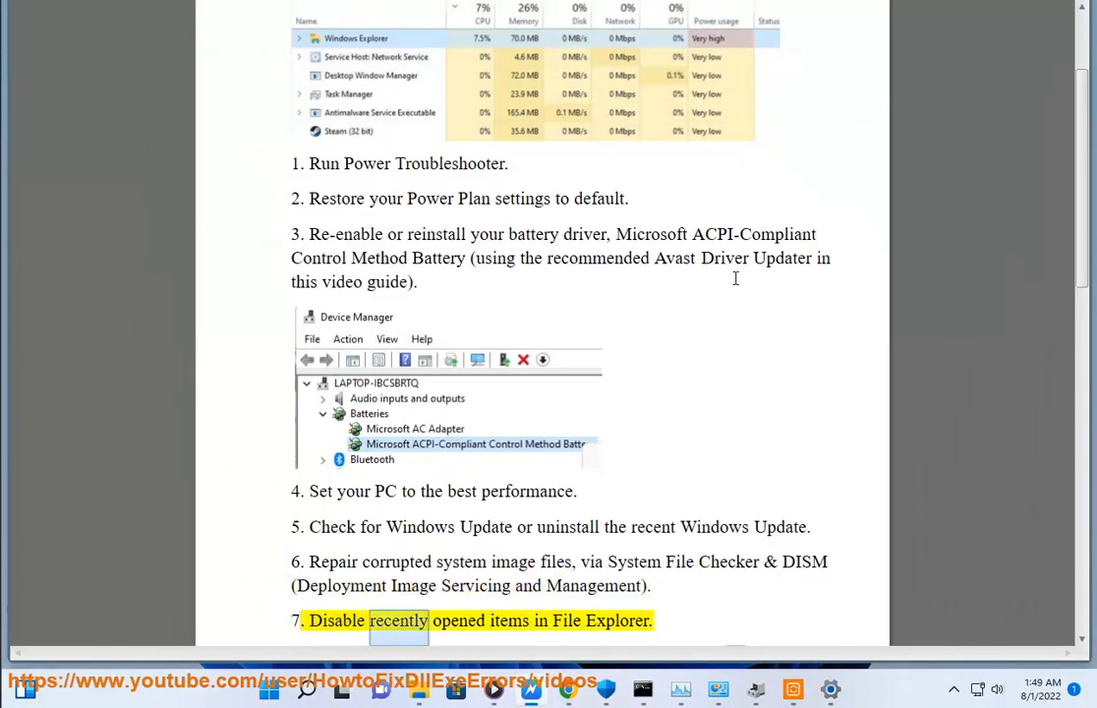
# Scroll the guide down to step 7 and select 'disable' in its Settings path.
pyautogui.scroll(-3)
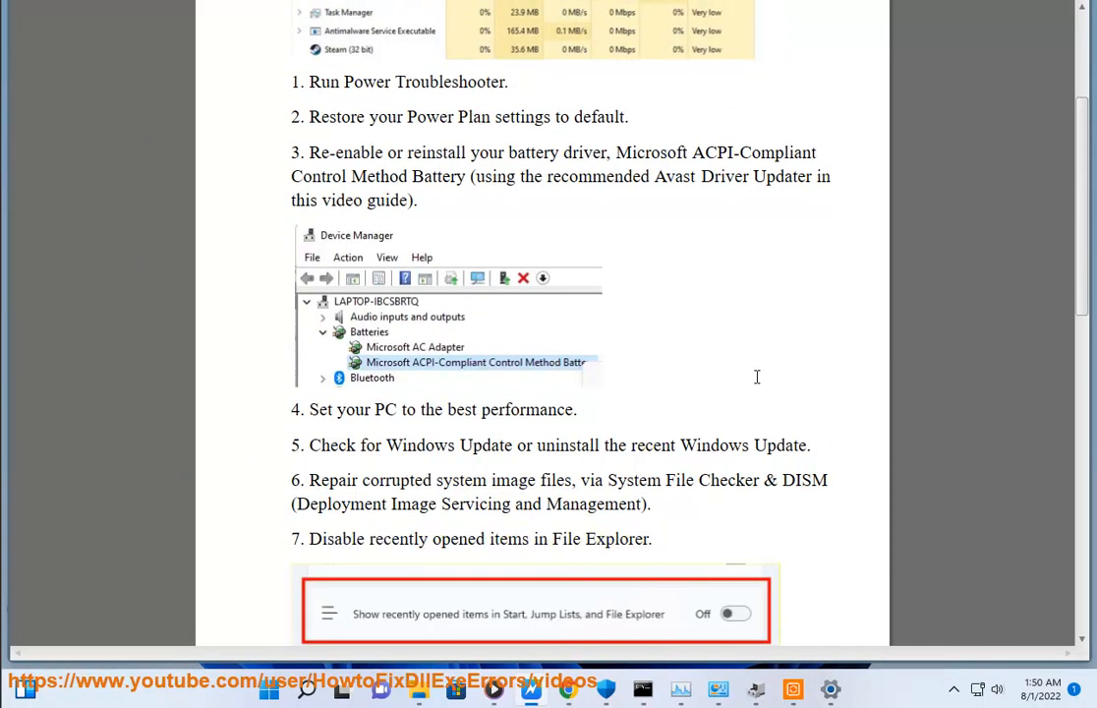
pyautogui.scroll(-3)
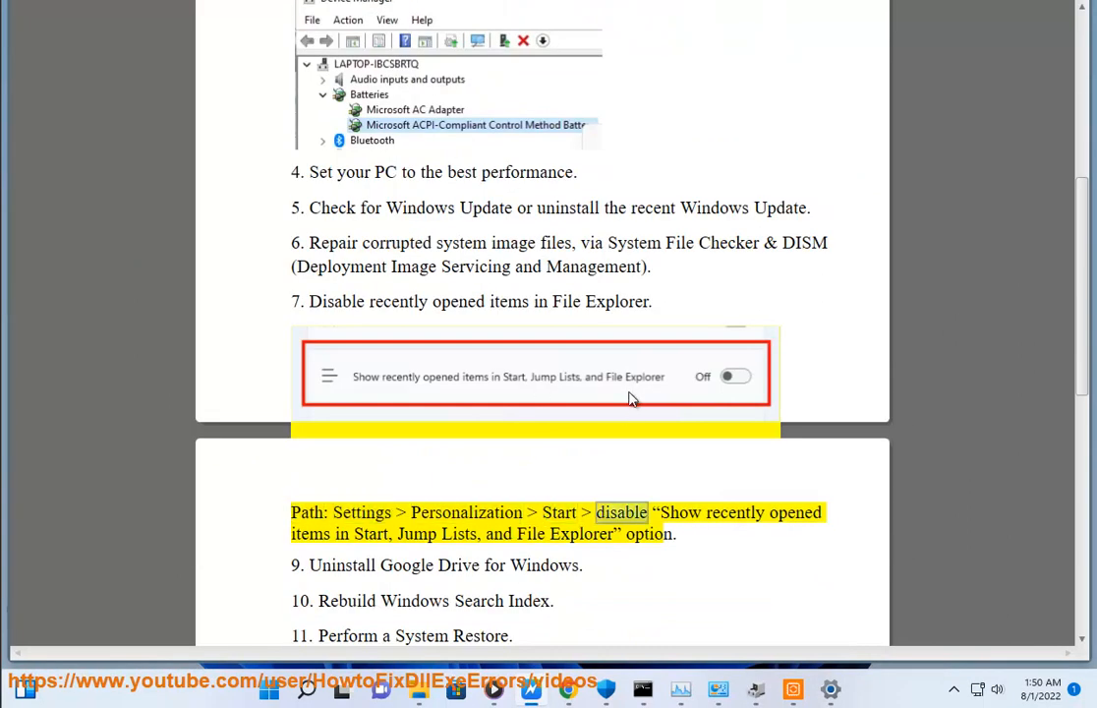
pyautogui.doubleClick(459, 534)
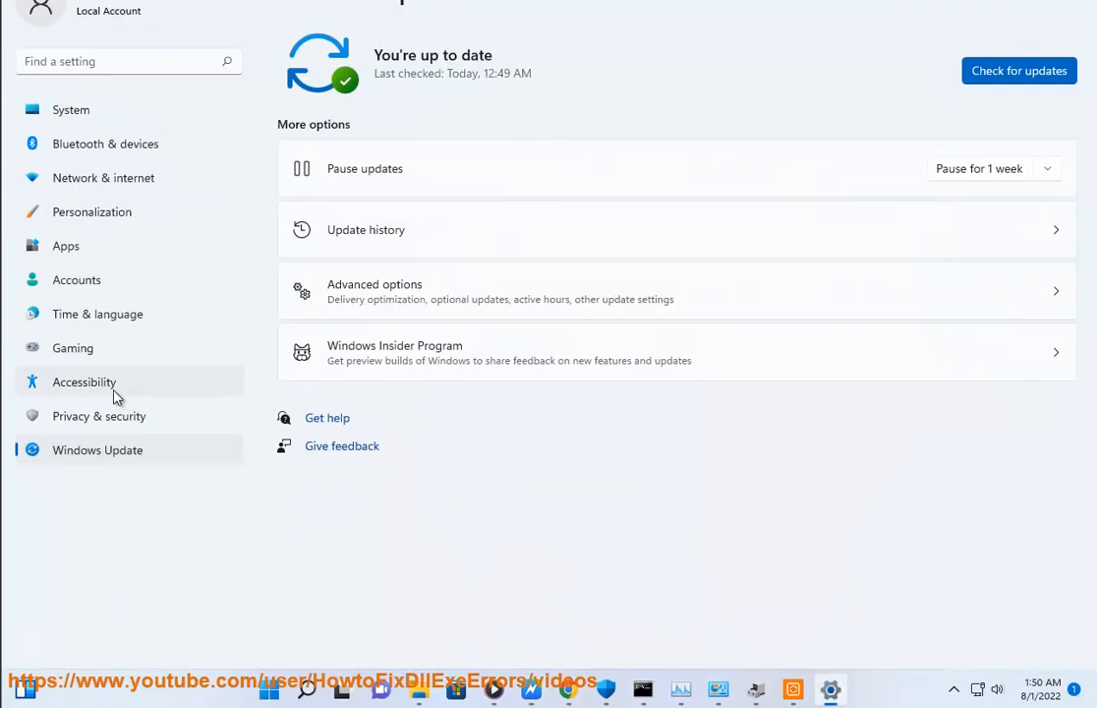
pyautogui.moveTo(93, 415)
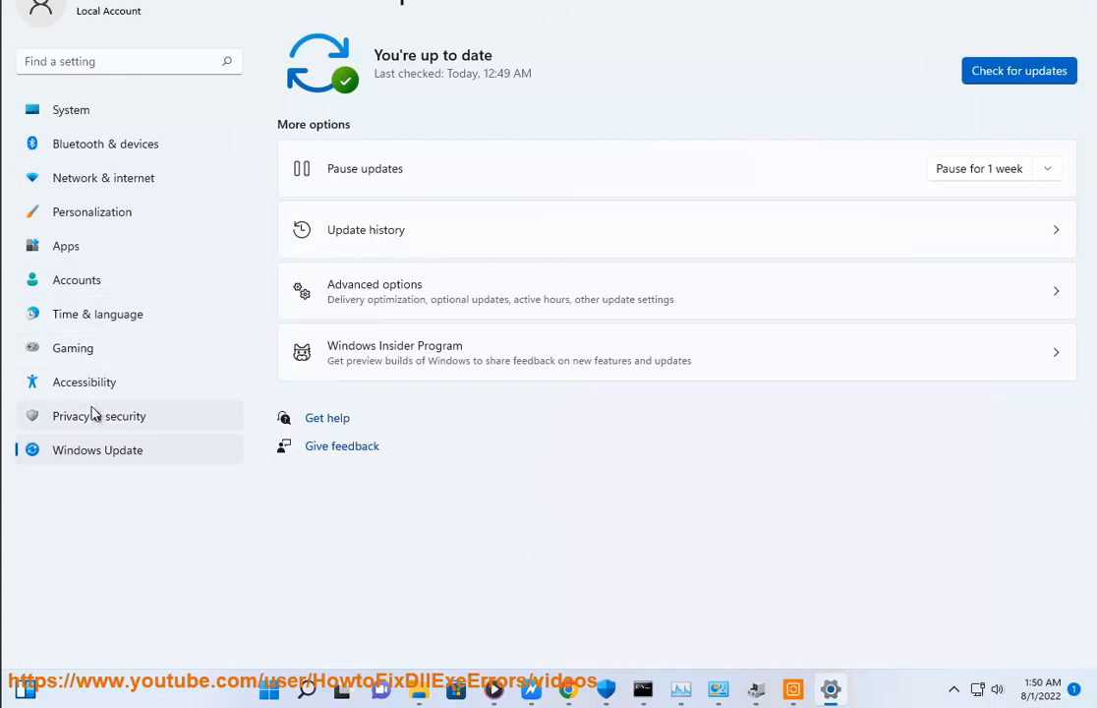
pyautogui.moveTo(96, 219)
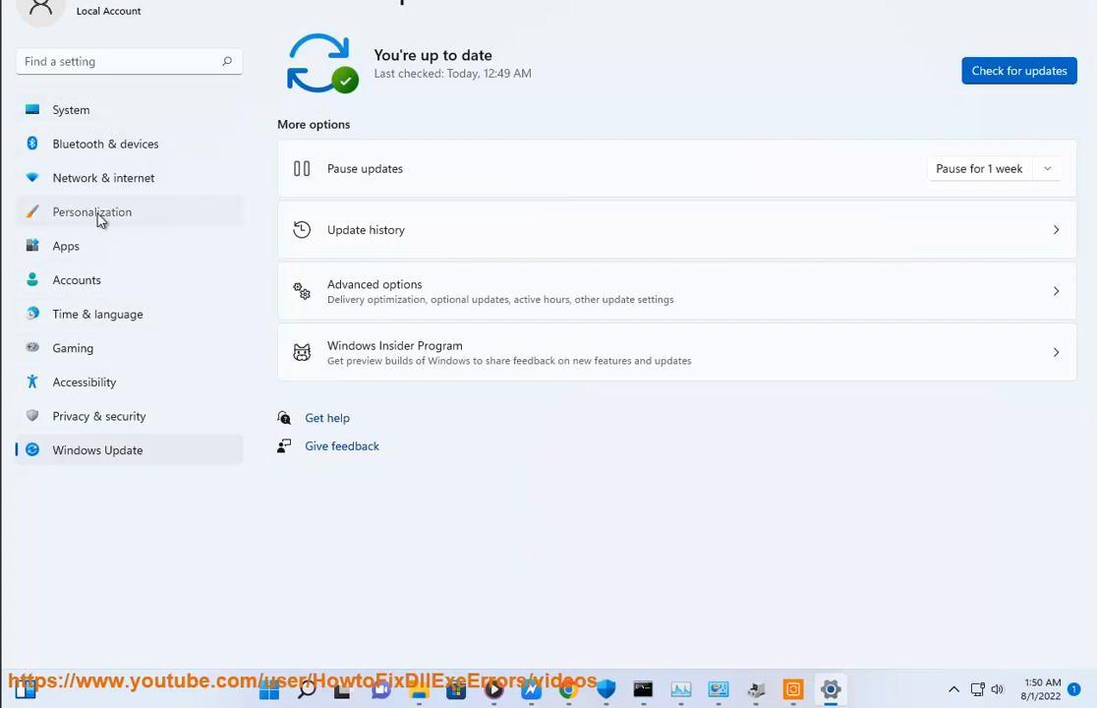
# Open Personalization > Start in Settings, then select step 9's number in the guide.
pyautogui.click(91, 212)
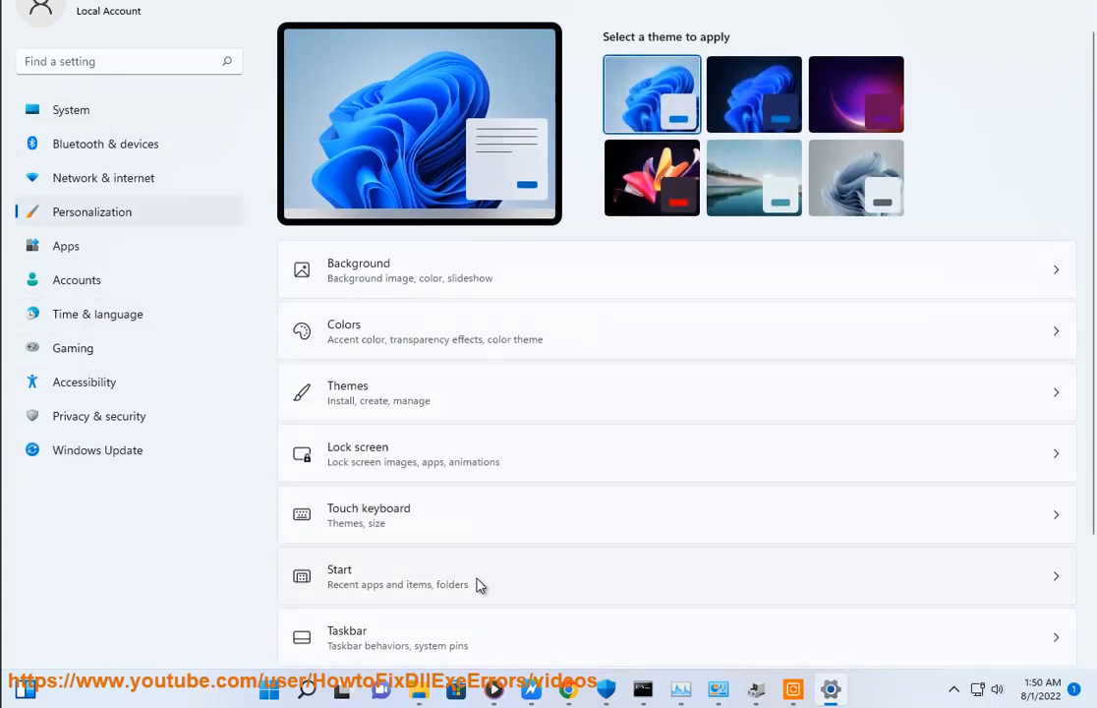
pyautogui.click(340, 577)
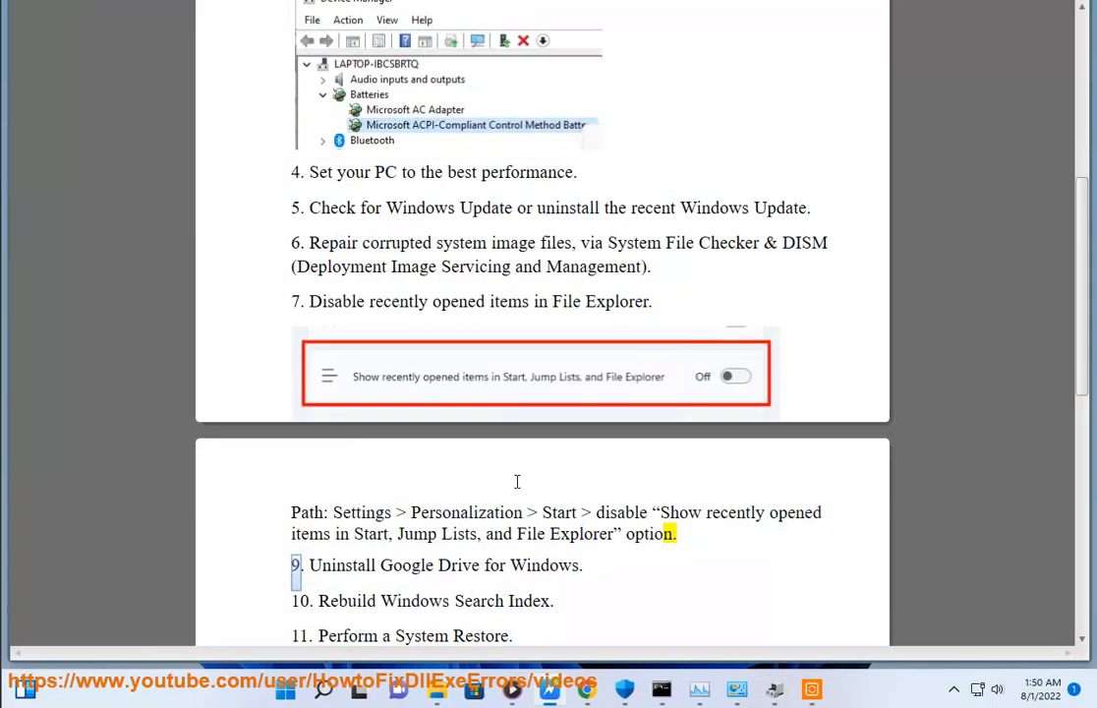
pyautogui.doubleClick(342, 566)
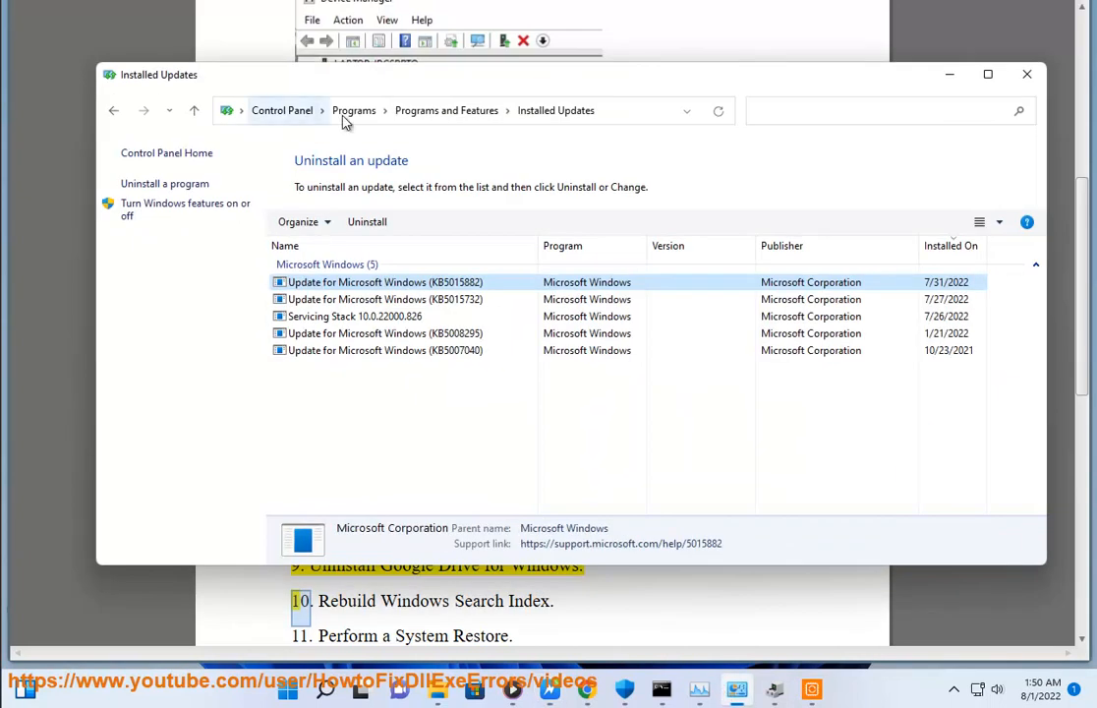
# Uninstall Google Drive from Programs and Features, approving the UAC prompt.
pyautogui.click(447, 111)
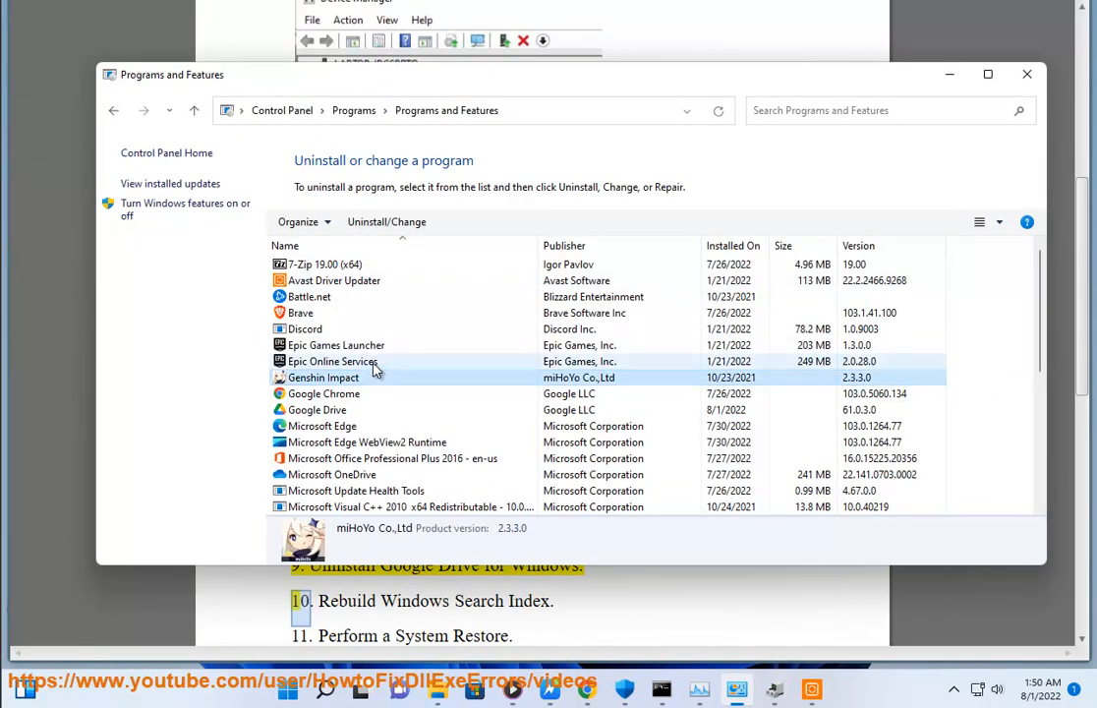
pyautogui.click(325, 394)
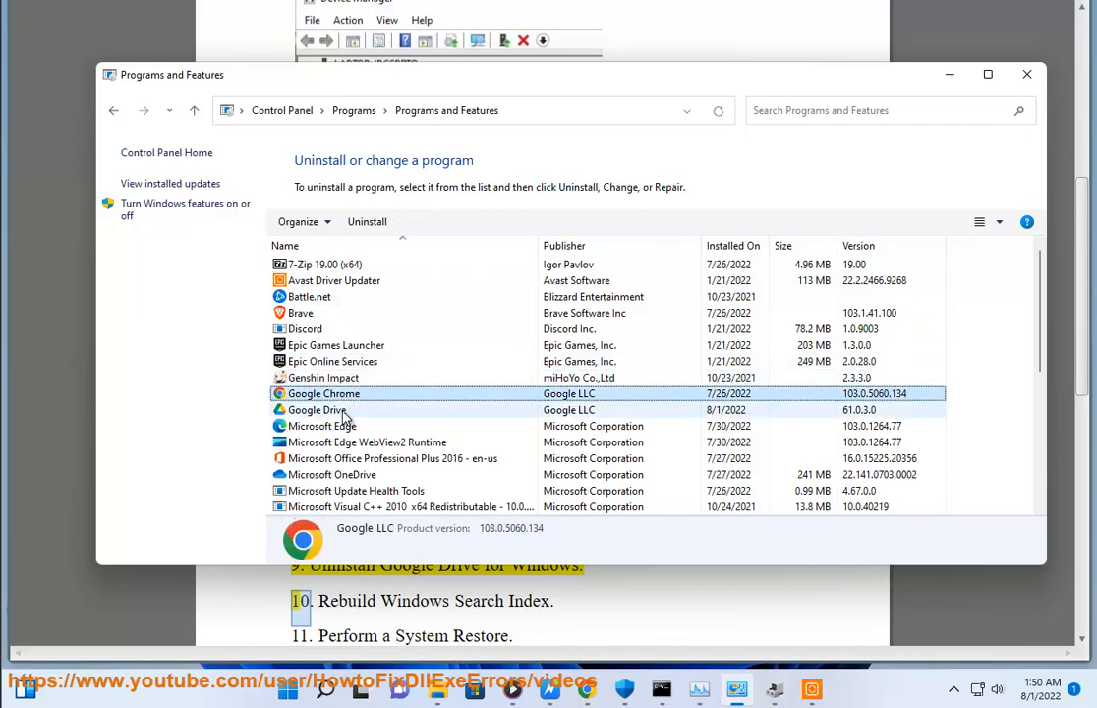
pyautogui.click(367, 221)
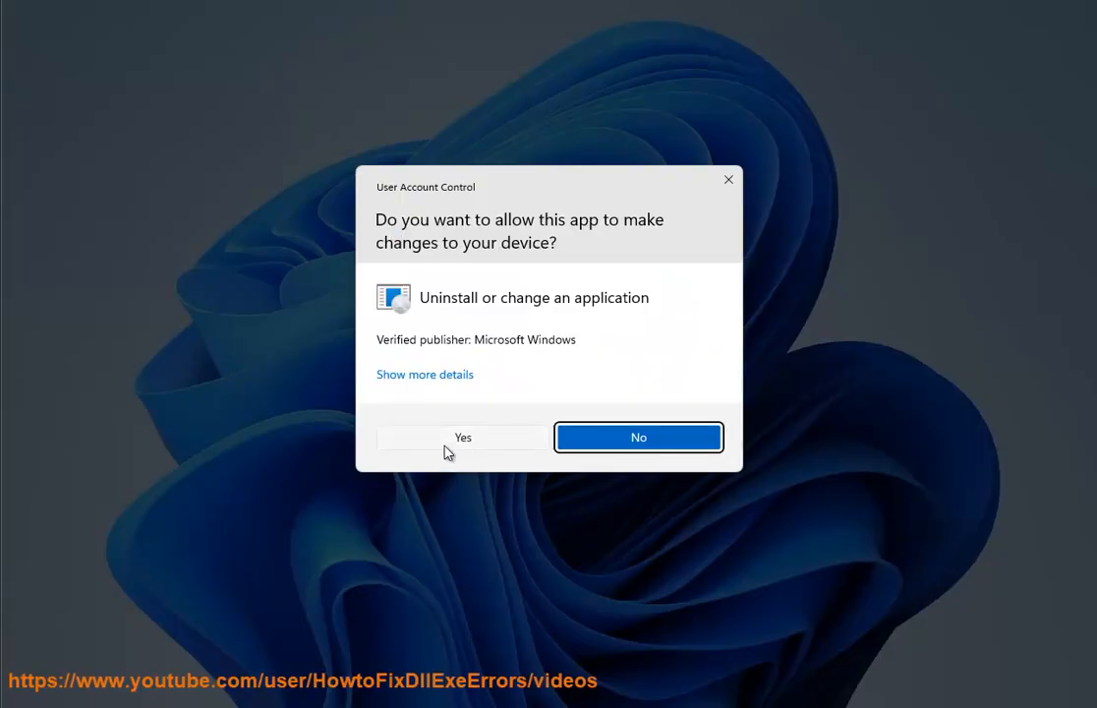
pyautogui.click(463, 438)
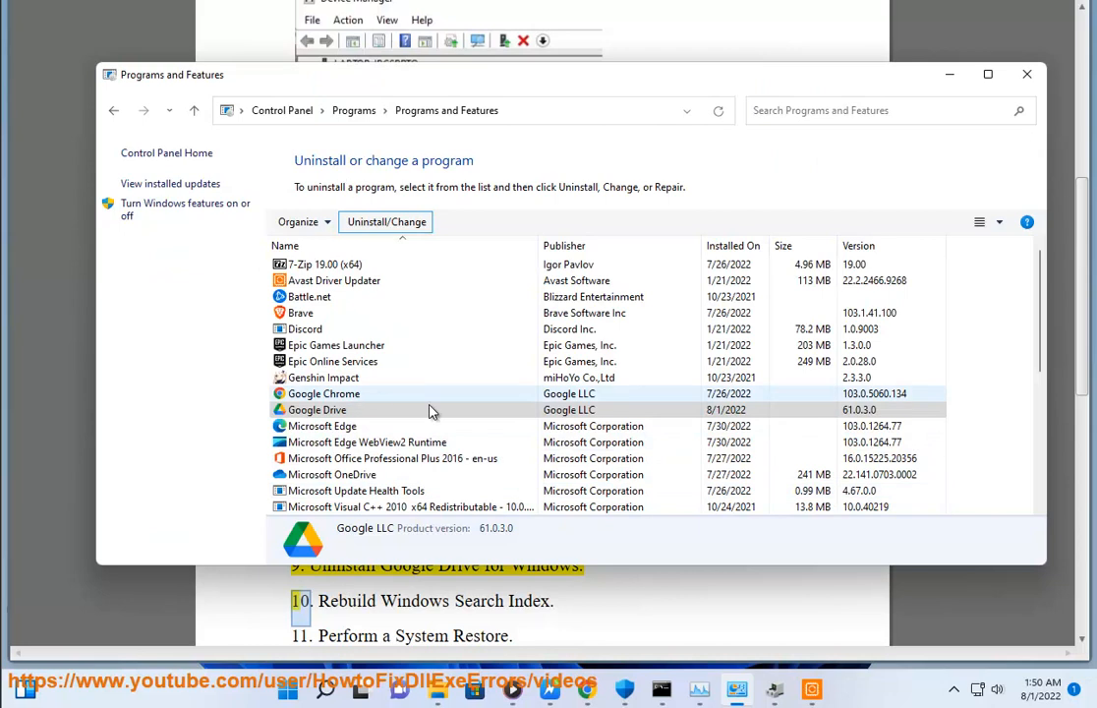